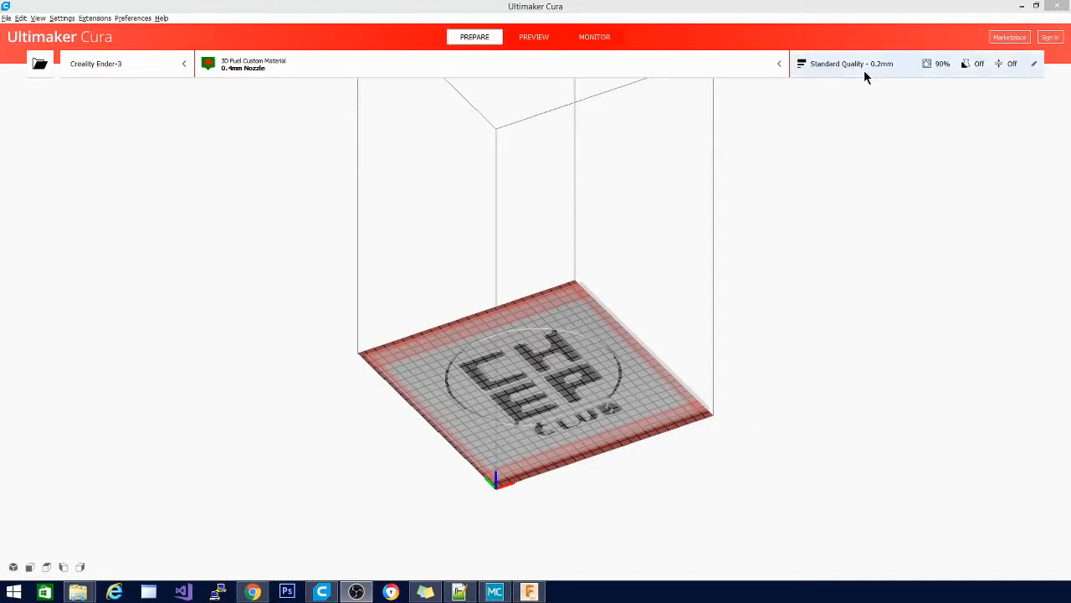
- Open the Custom print settings and scroll from Shell down to the Material temperatures
left_click(851, 63)
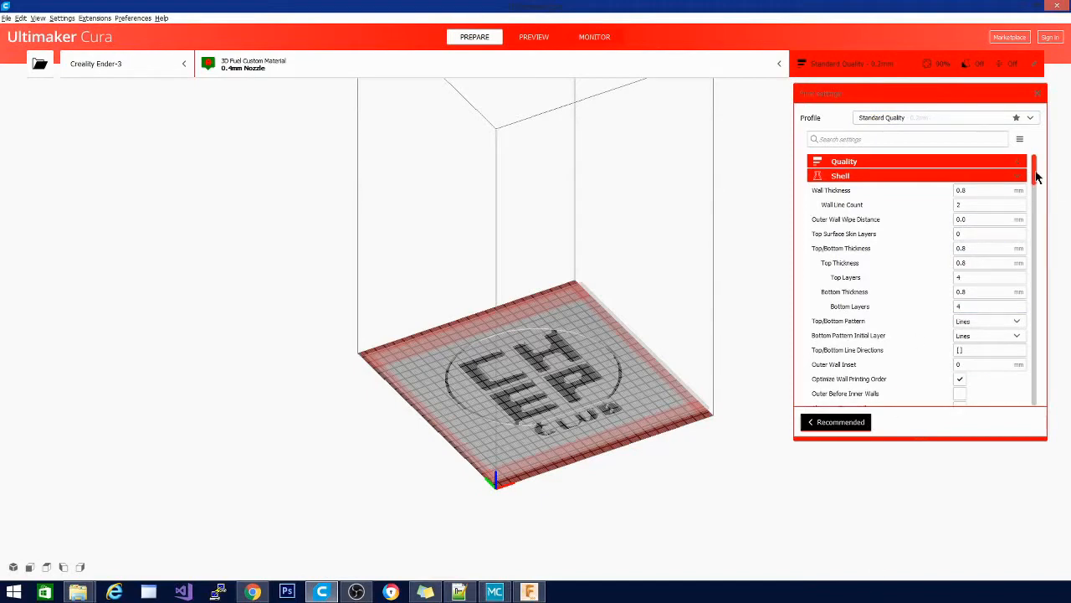
scroll("down", 3)
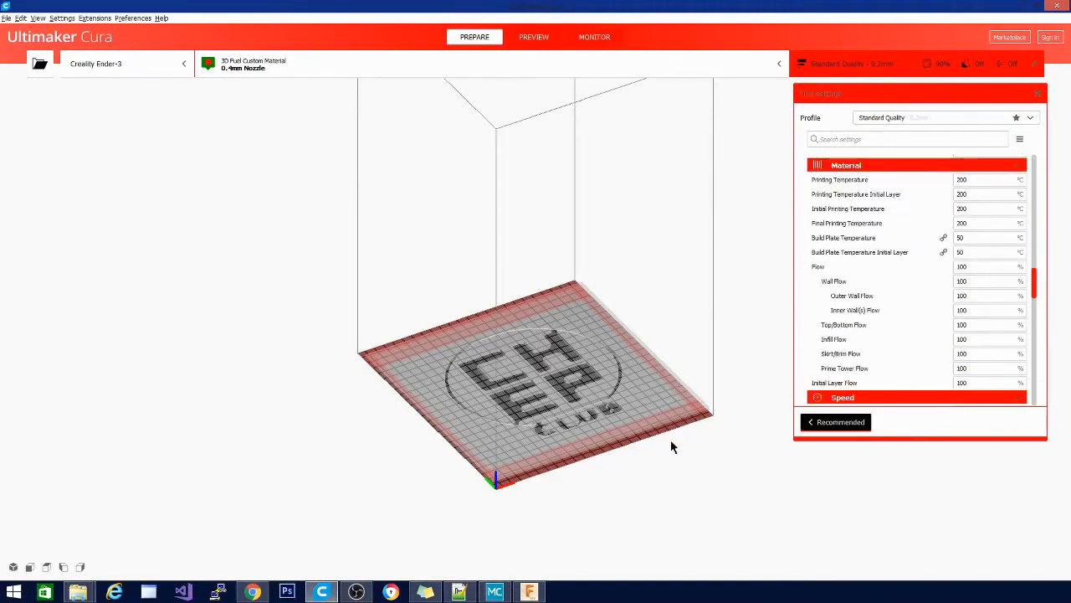
left_click_drag(670, 448, 531, 268)
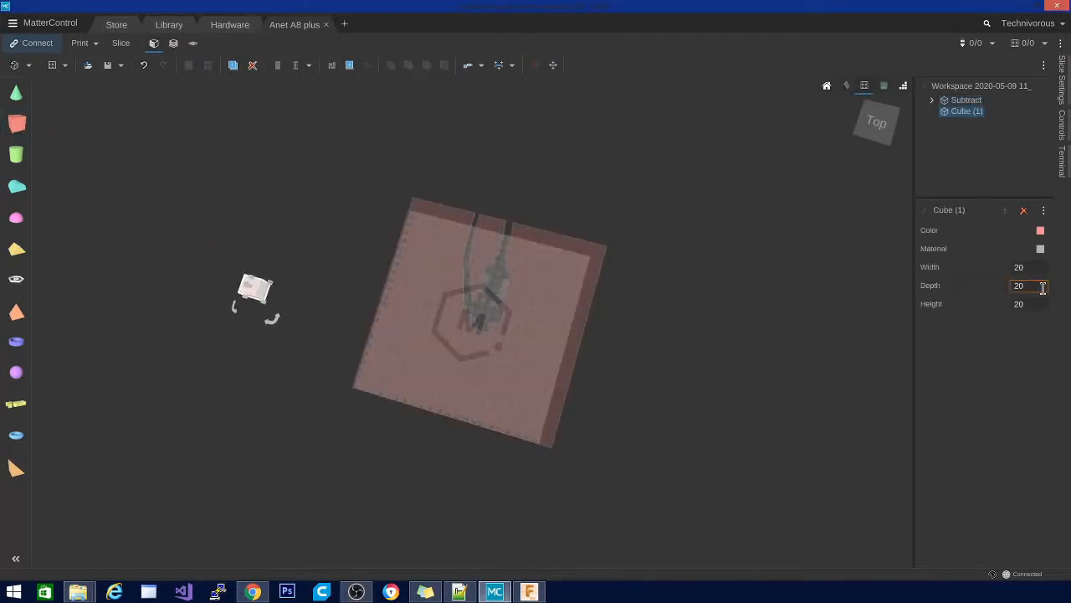
- Set the cube to 235 mm width and depth and 3 mm height, then orbit to check
left_click(1028, 266)
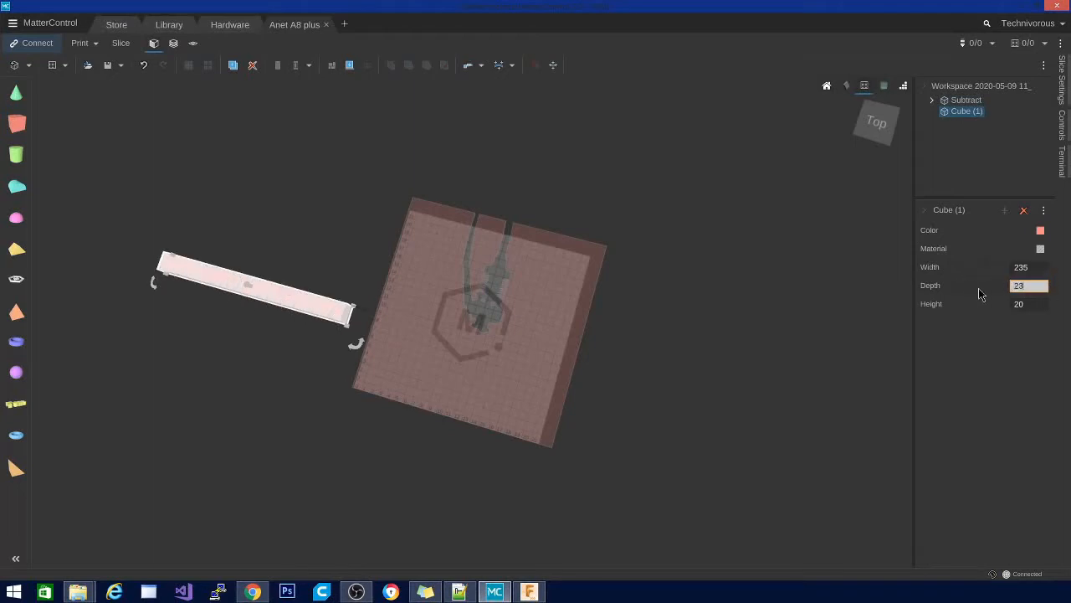
type("235")
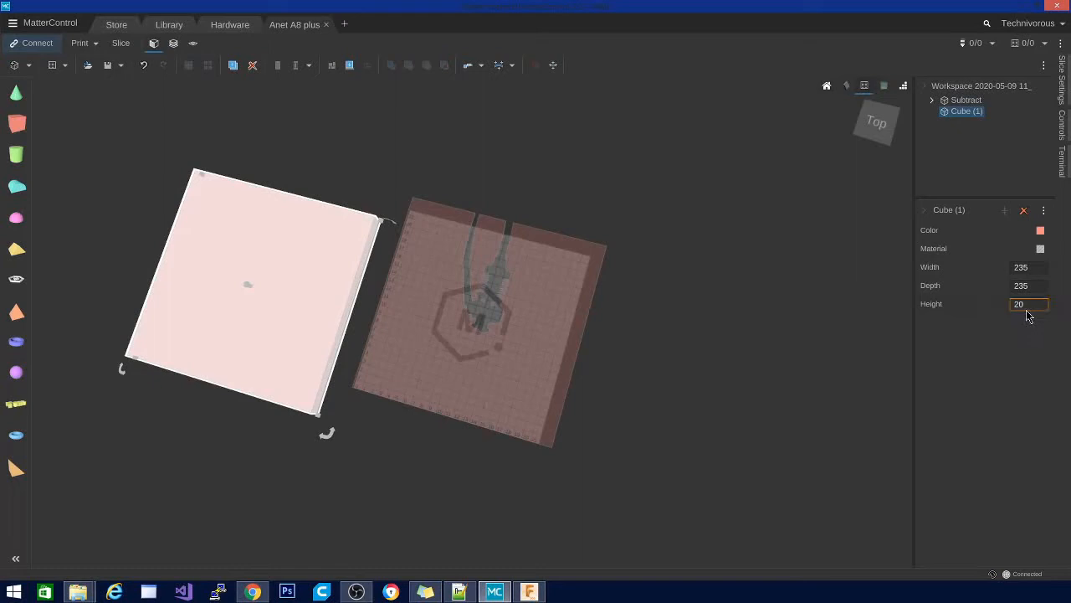
type("3")
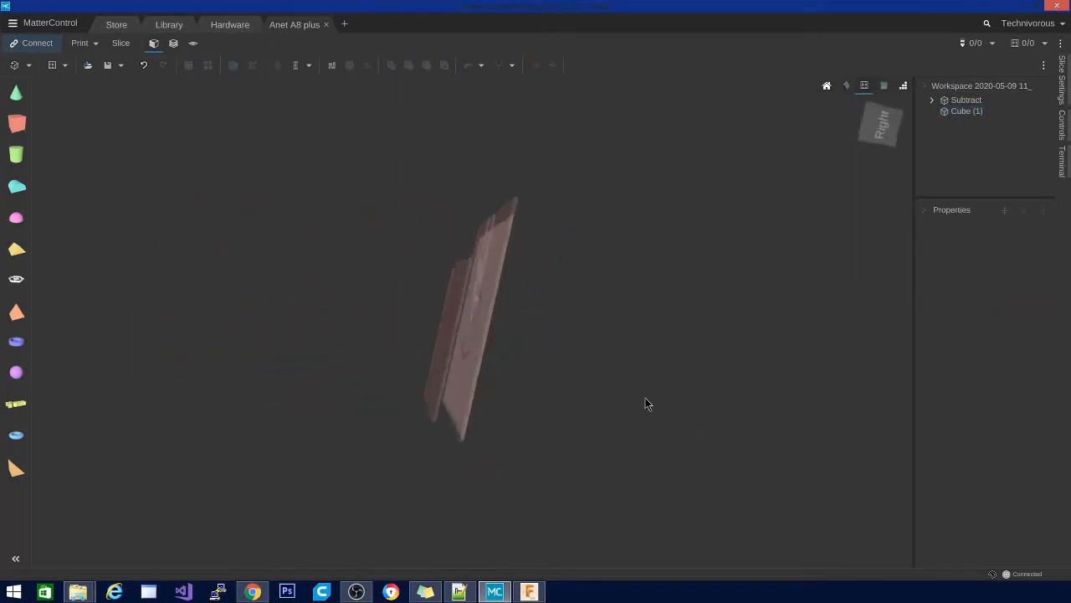
left_click_drag(648, 405, 265, 307)
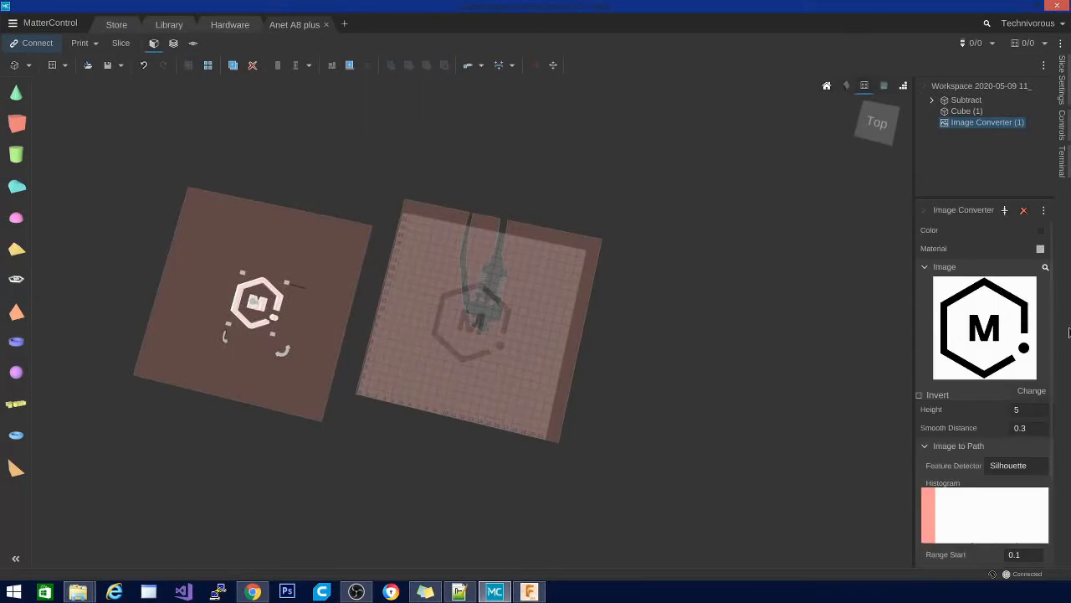
- Add an Image Converter M logo and move it to the plate's lower middle
left_click(966, 111)
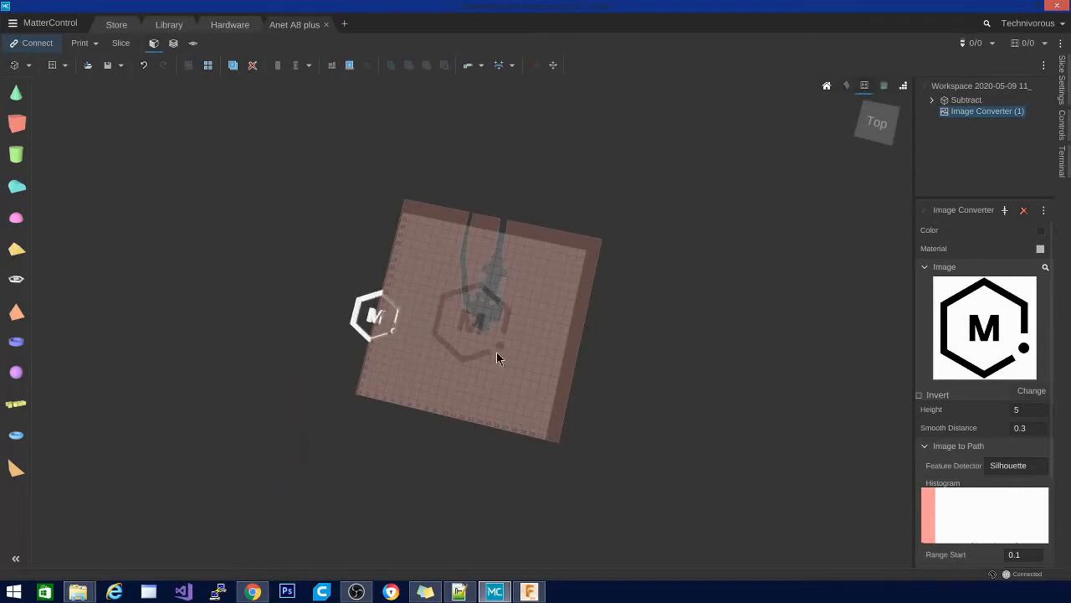
left_click_drag(375, 316, 471, 366)
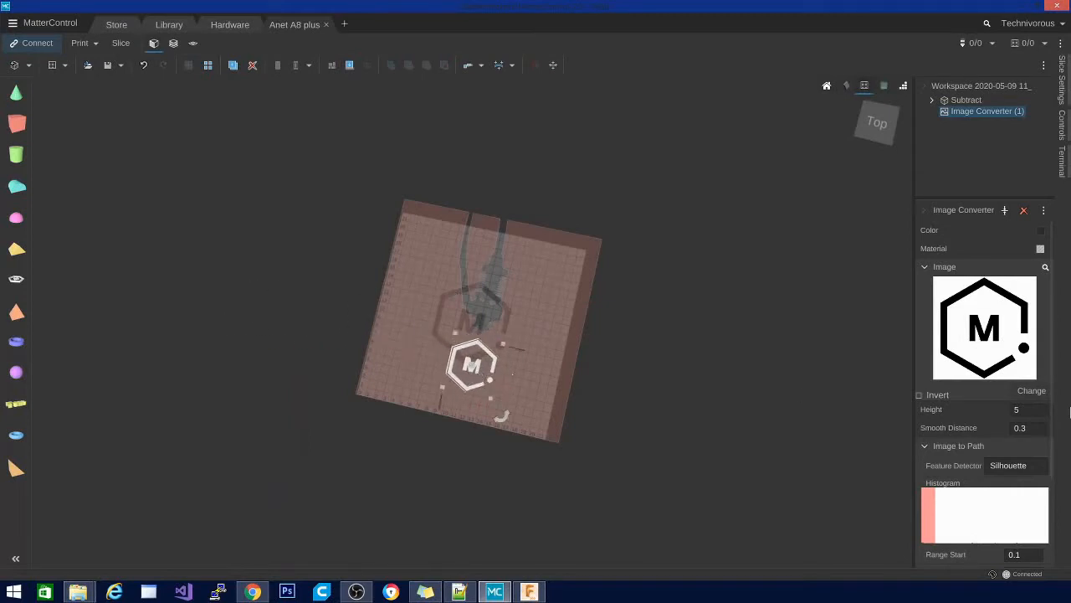
mouse_move(1028, 243)
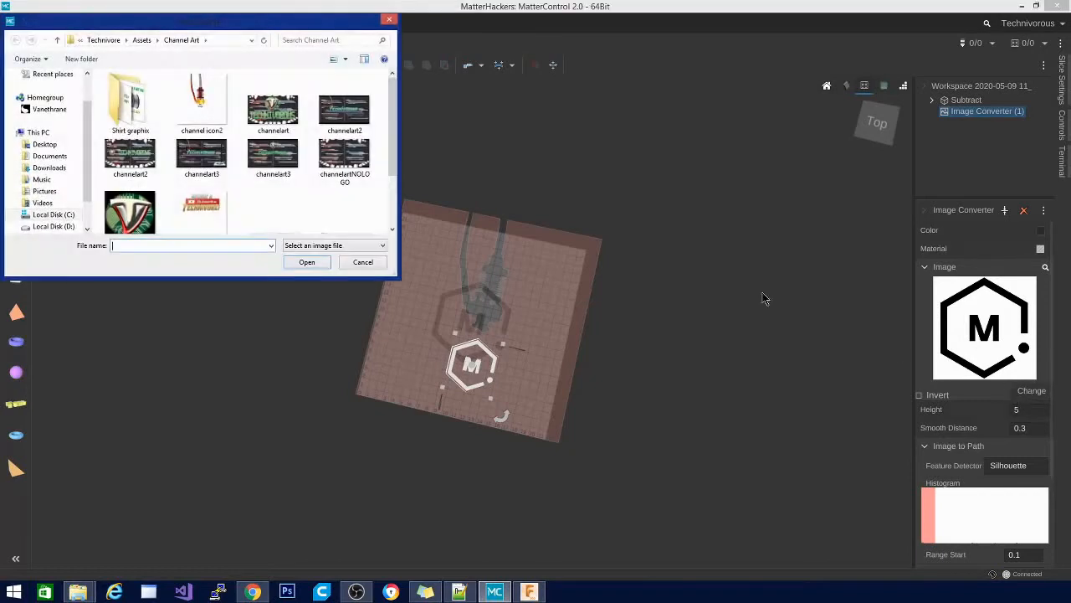
- Browse through Assets and othergraphics to Channel Art and load tvlogo3
left_click(143, 40)
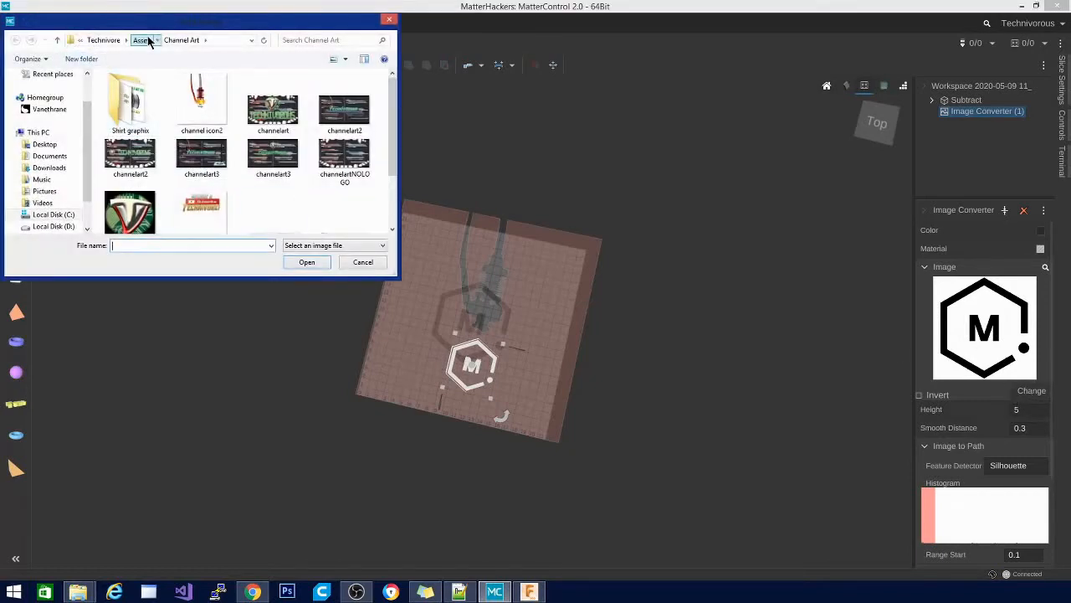
left_click(144, 39)
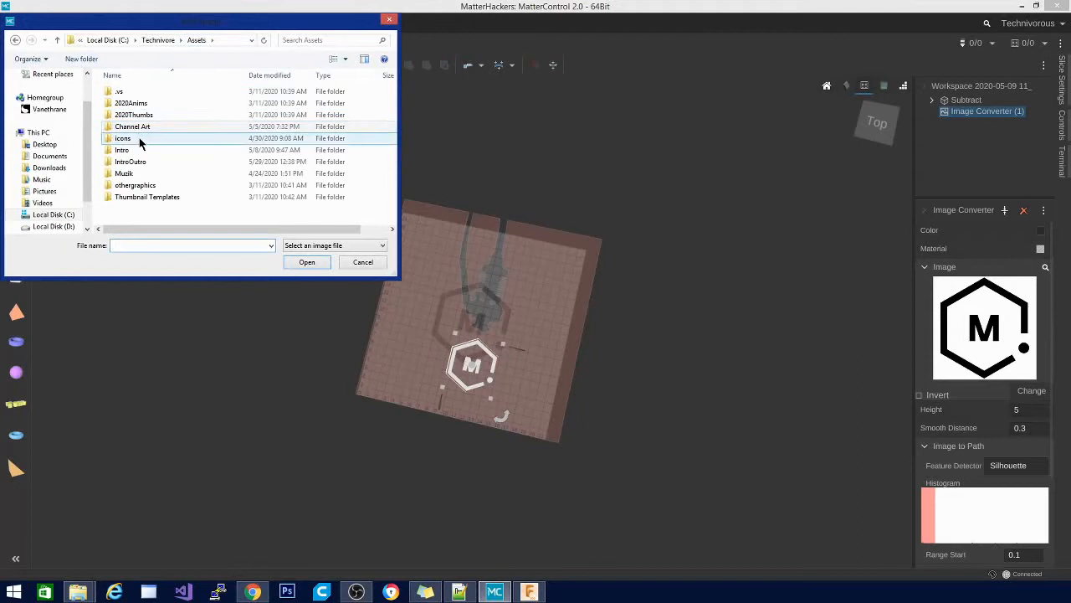
double_click(123, 138)
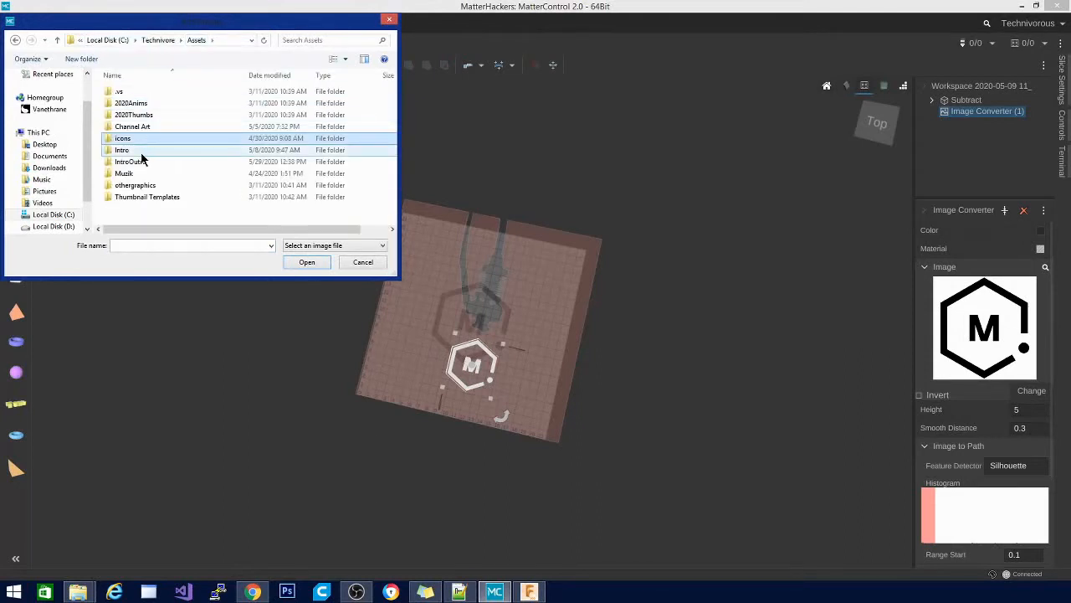
left_click(135, 185)
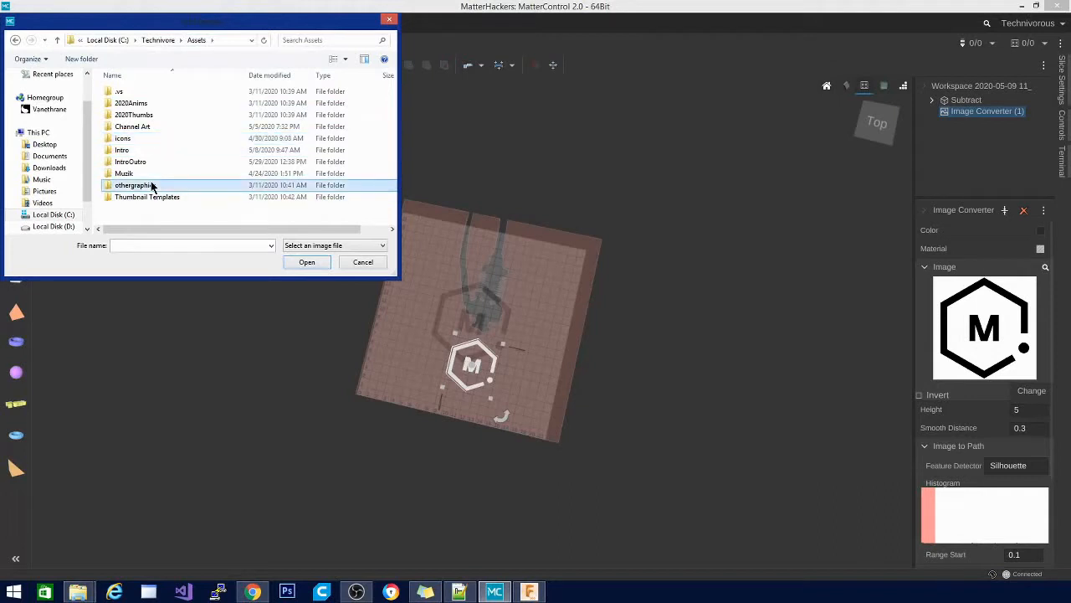
double_click(134, 185)
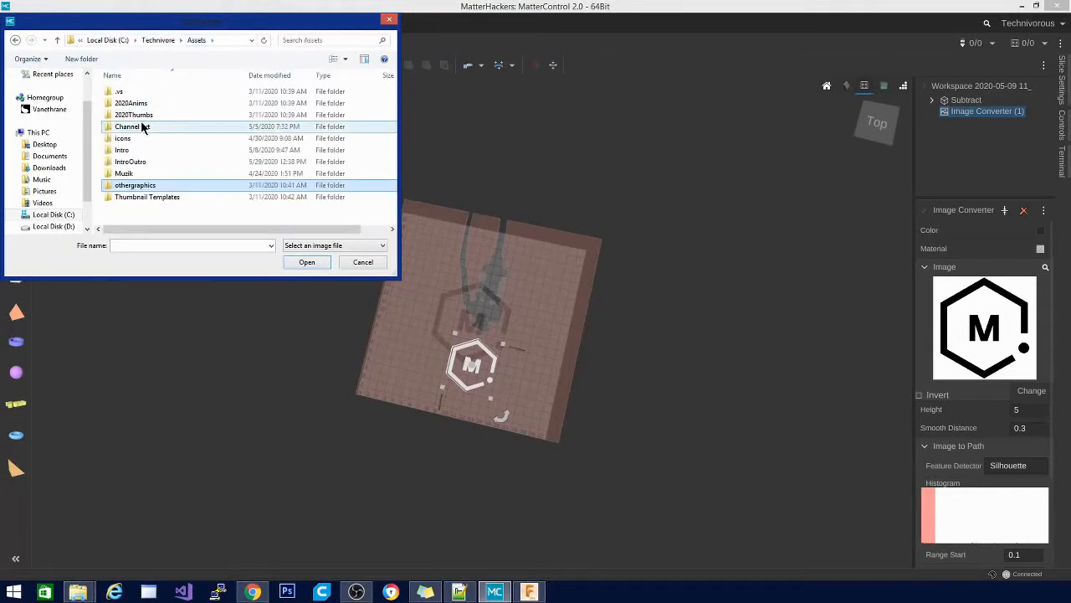
double_click(132, 126)
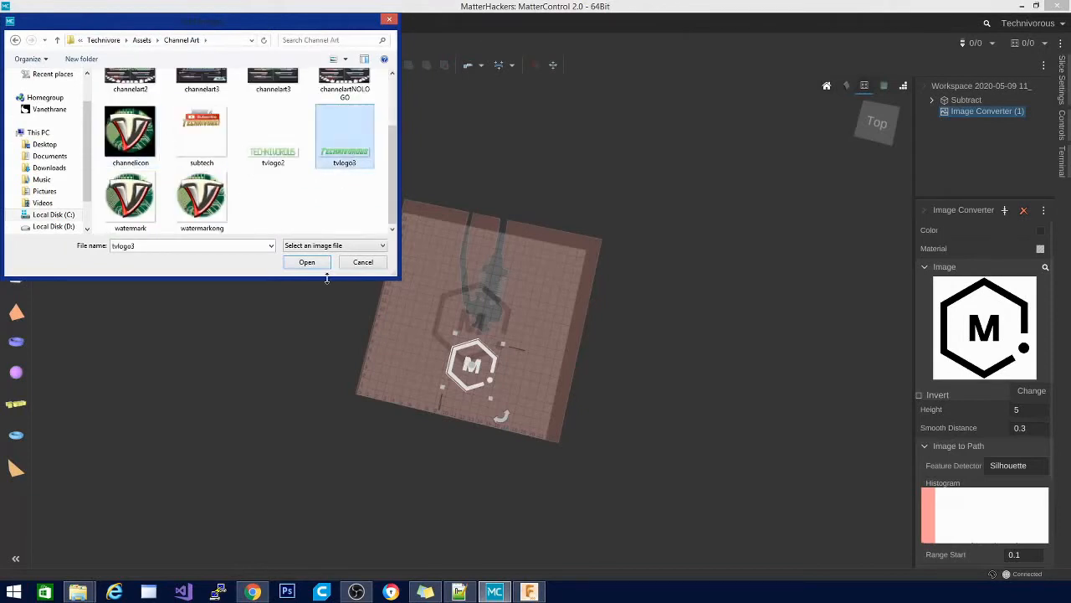
left_click(306, 262)
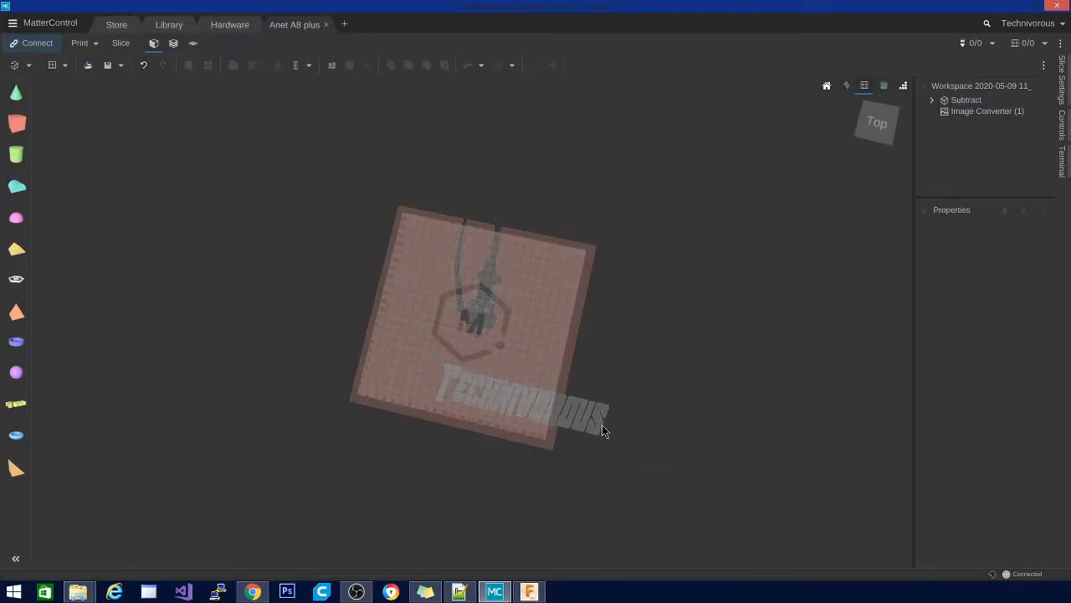
- Select the Technivorous wordmark object in the scene
left_click(987, 111)
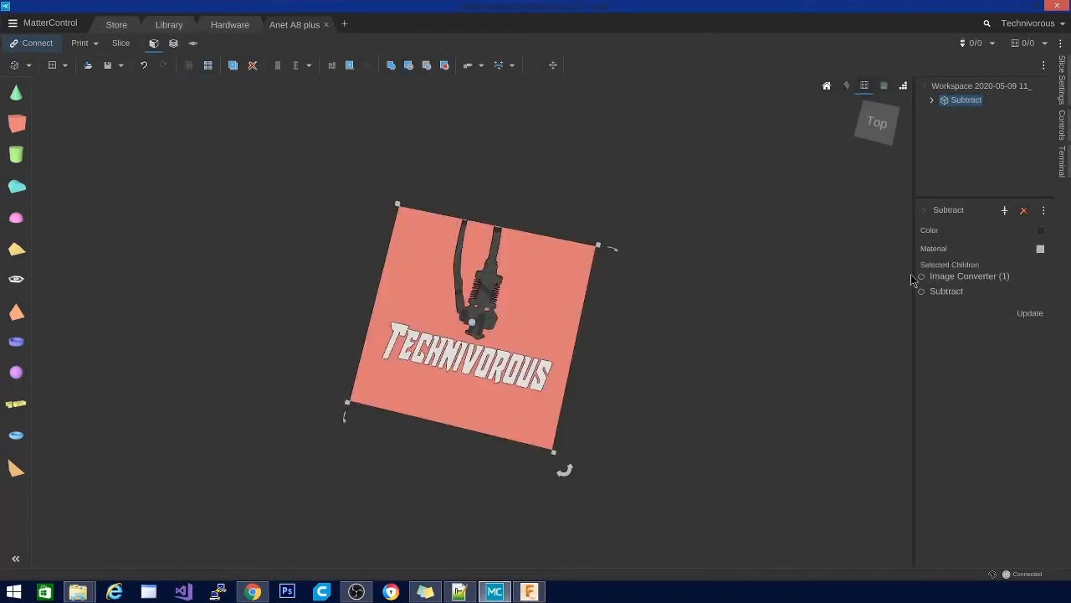
- Choose the wordmark as the subtracted part and update the subtraction twice
left_click(920, 276)
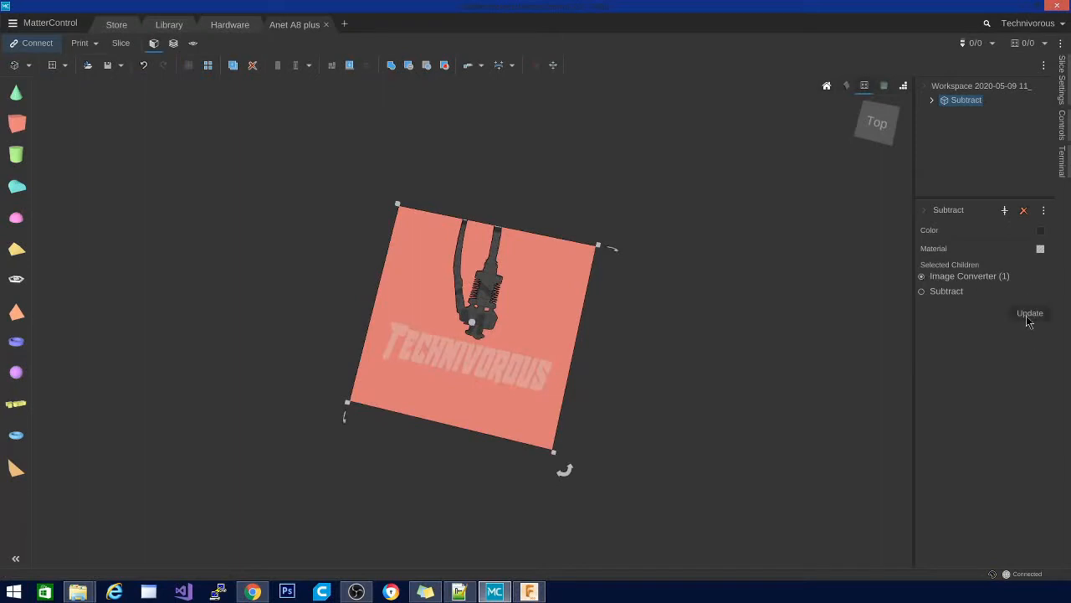
left_click(1030, 312)
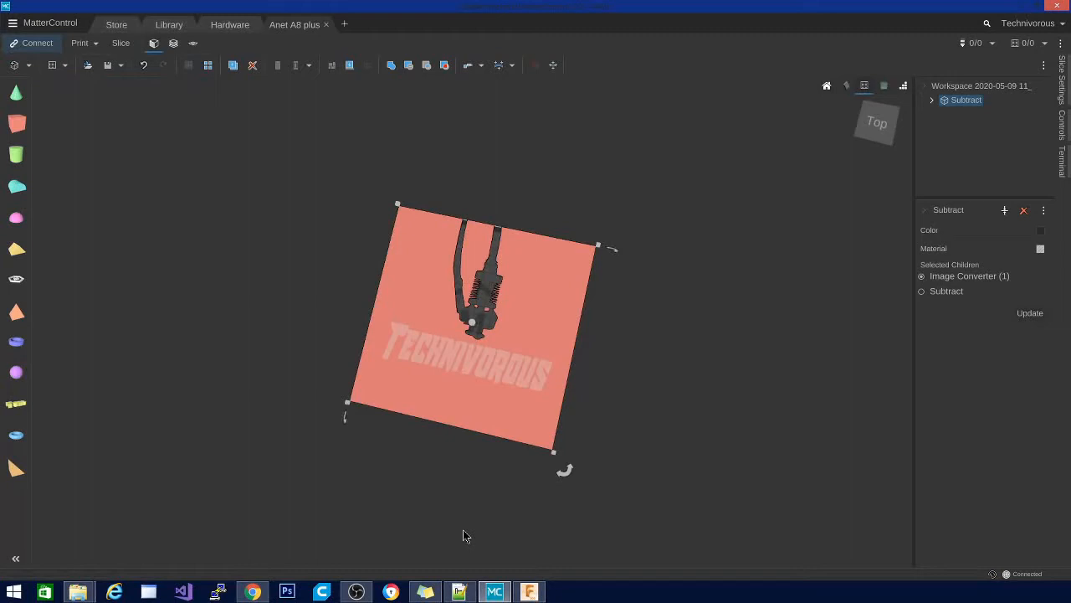
mouse_move(503, 548)
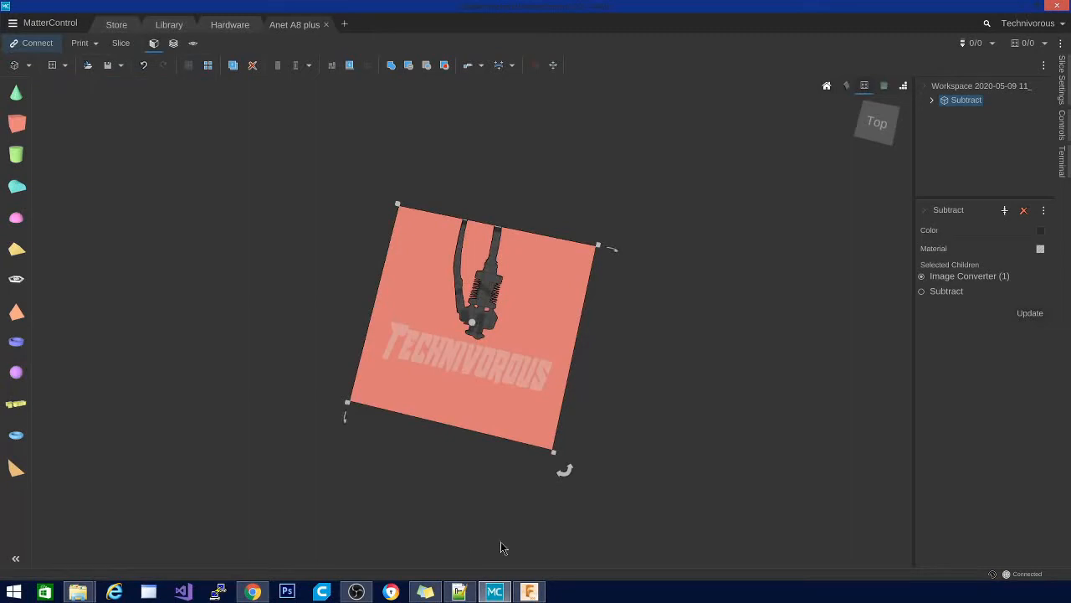
mouse_move(1029, 318)
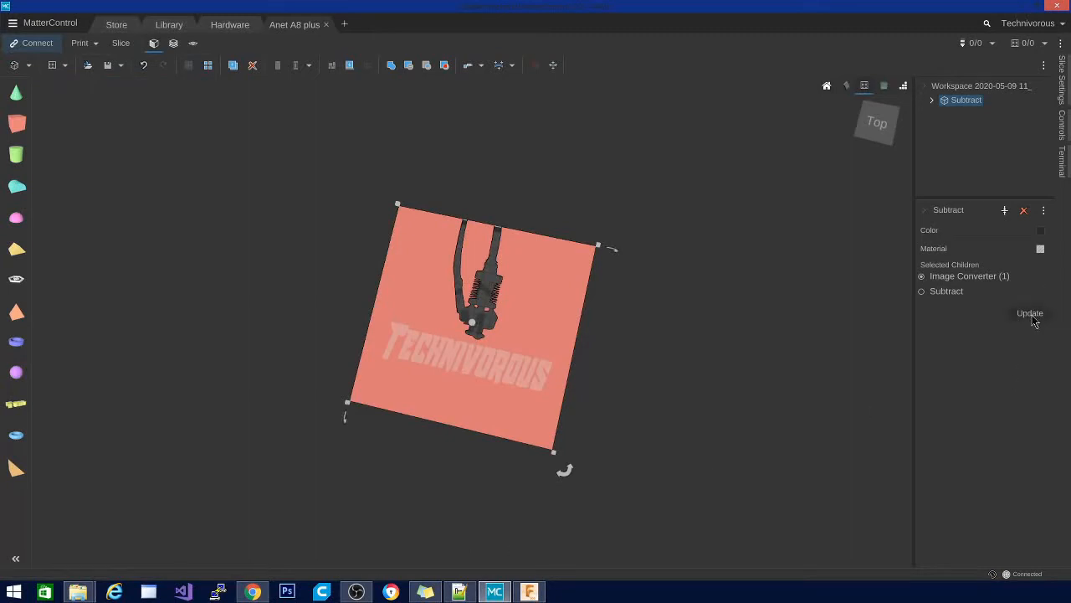
left_click(1030, 313)
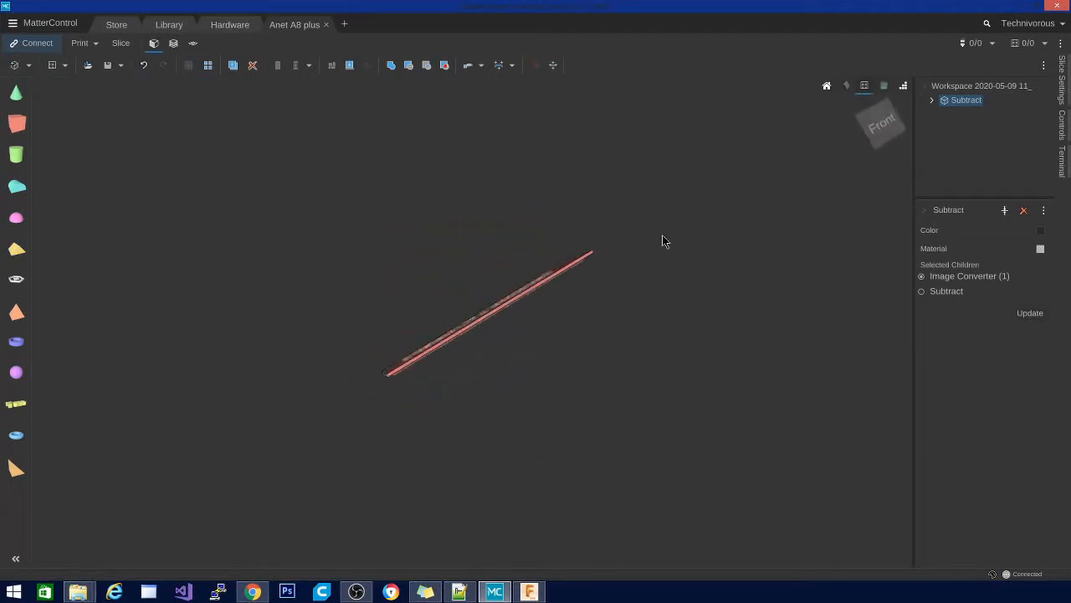
- Orbit side-on, set Image Converter (1) as the subtracted child, and regenerate
left_click_drag(665, 242, 677, 343)
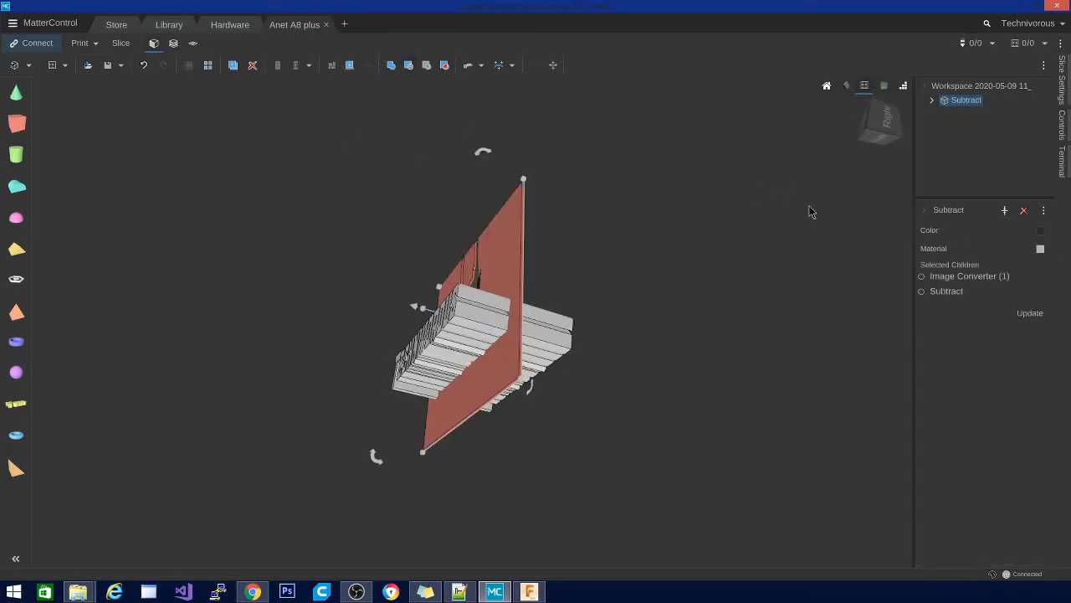
left_click(921, 275)
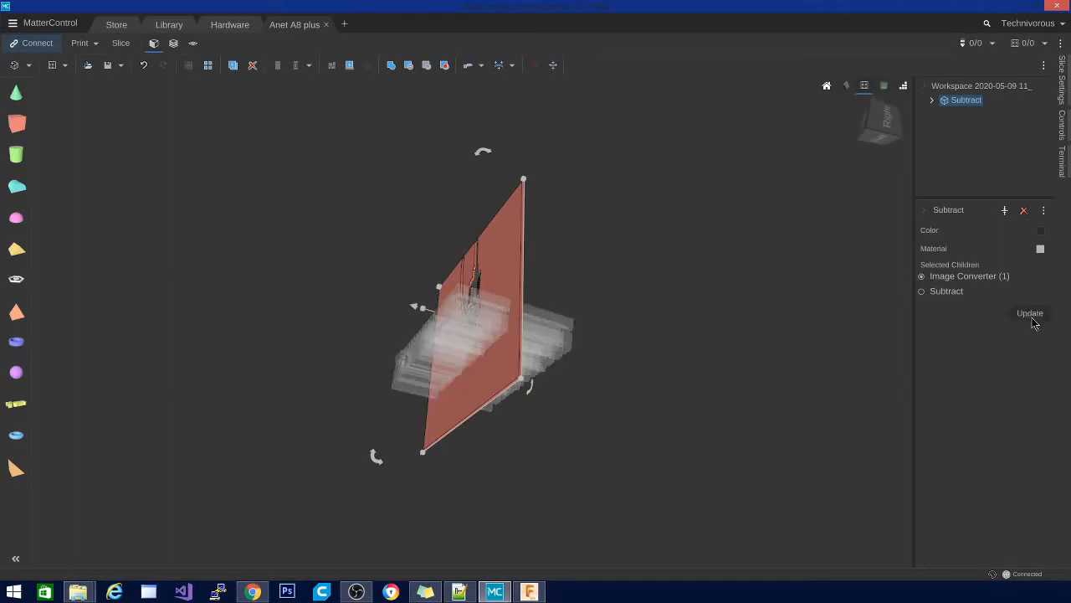
left_click(1029, 312)
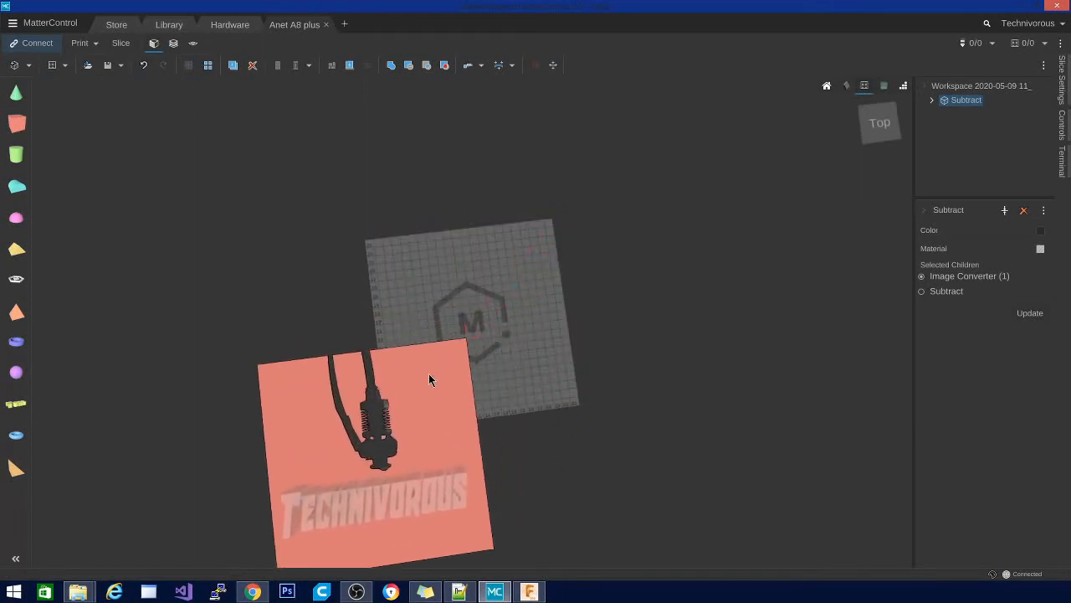
- Select the plate, move it over the bed, and return it to the lower left
left_click(879, 123)
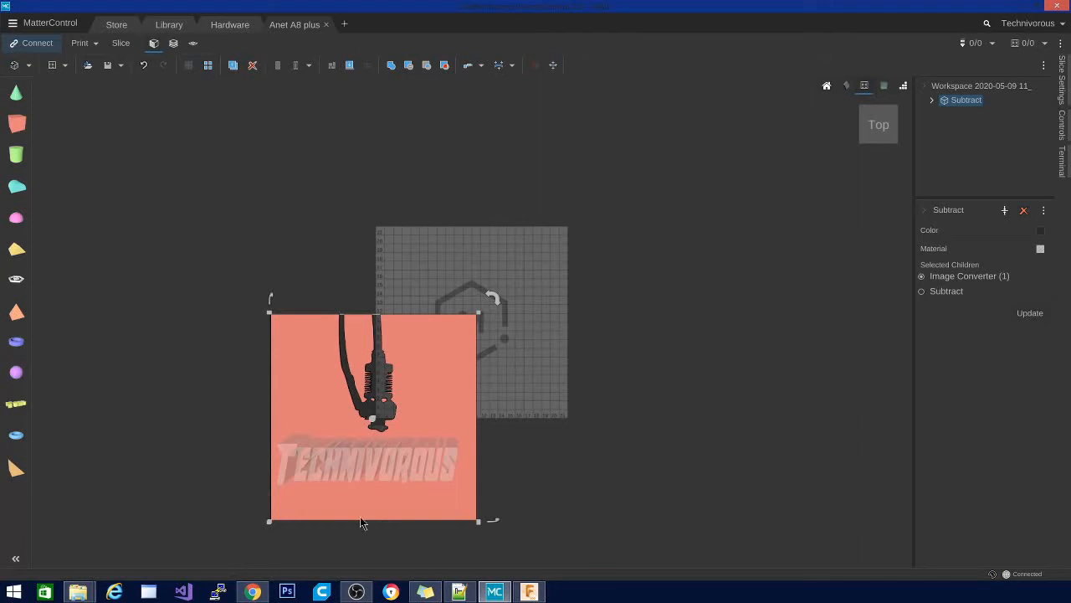
mouse_move(424, 427)
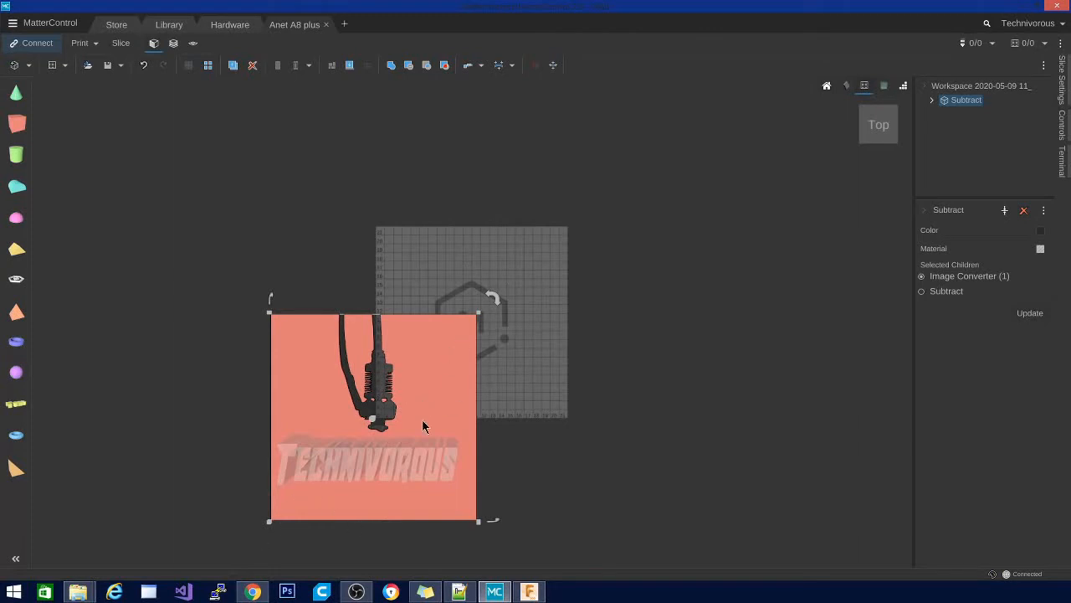
left_click_drag(422, 427, 623, 272)
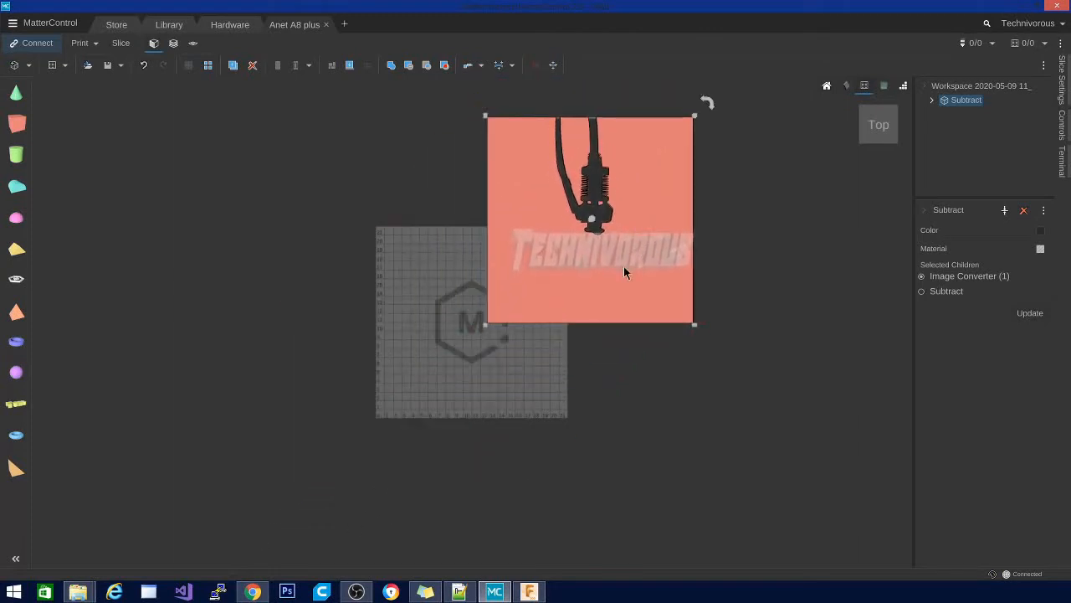
left_click_drag(590, 217, 354, 477)
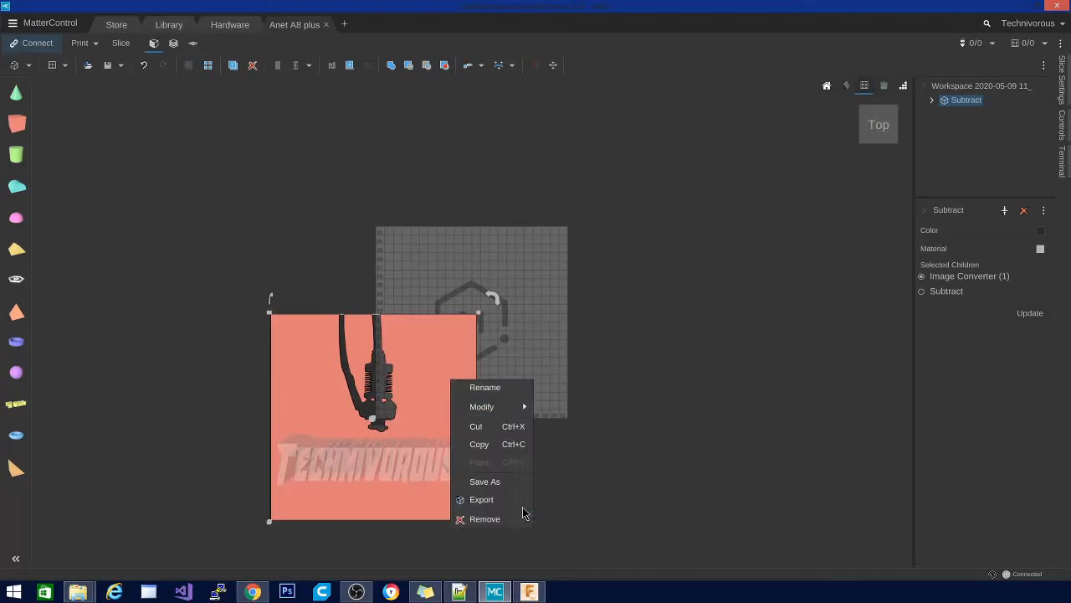
- Export the logo plate from its object menu as an STL file
left_click(482, 498)
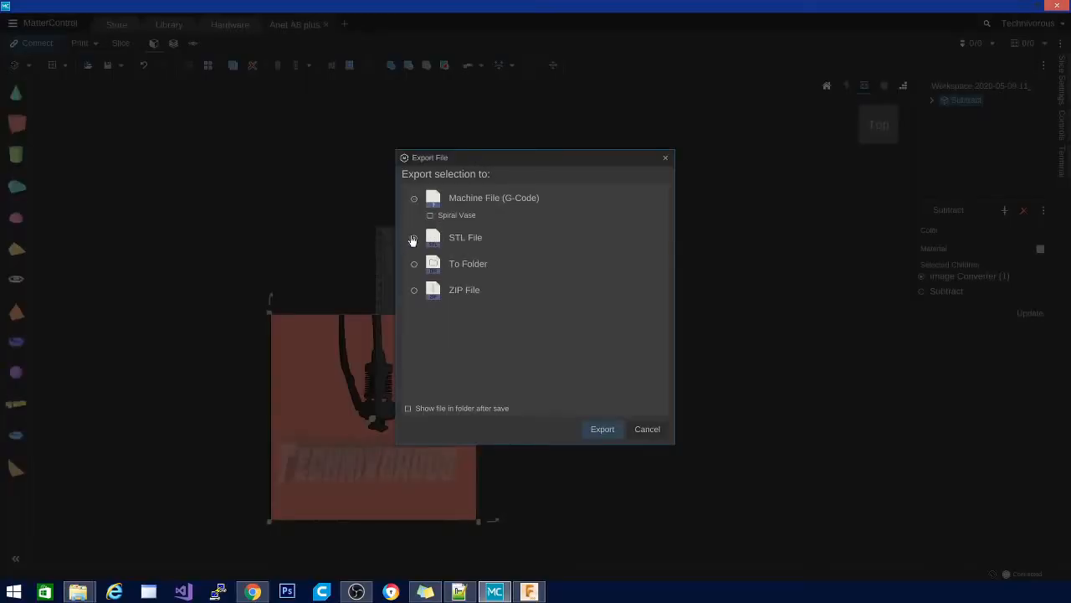
left_click(414, 237)
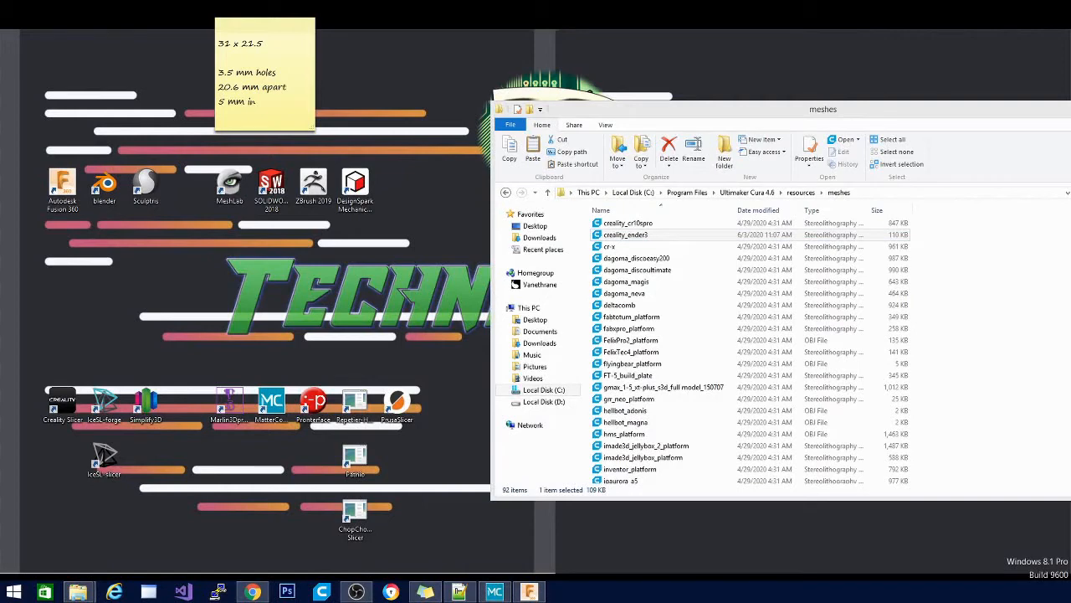
mouse_move(669, 121)
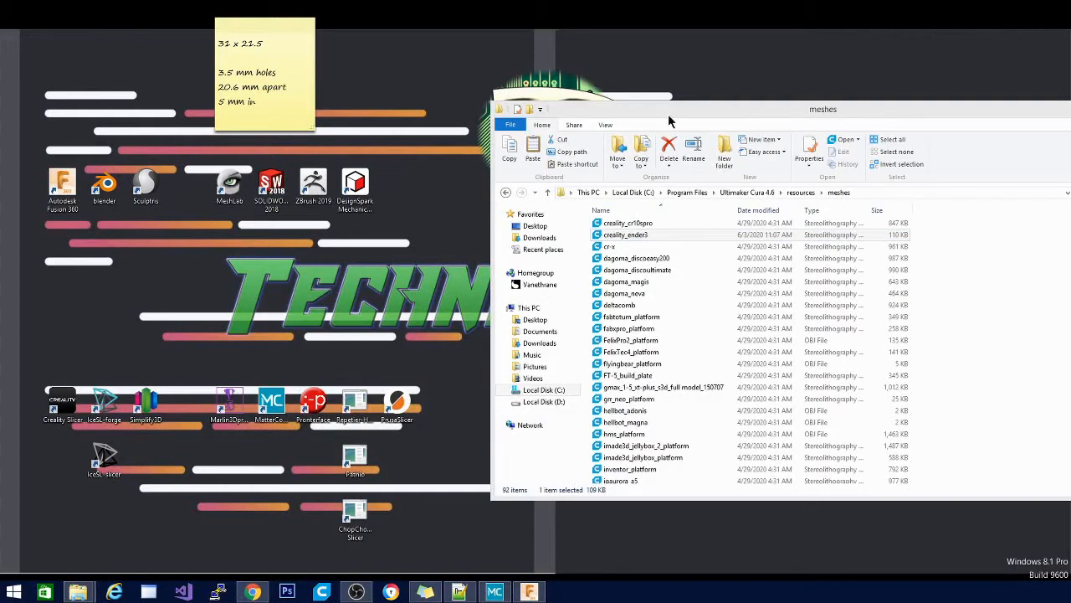
- Replace creality_ender3.stl in Cura 4.6's resources\meshes folder with the new plate, granting admin permission
left_click(626, 234)
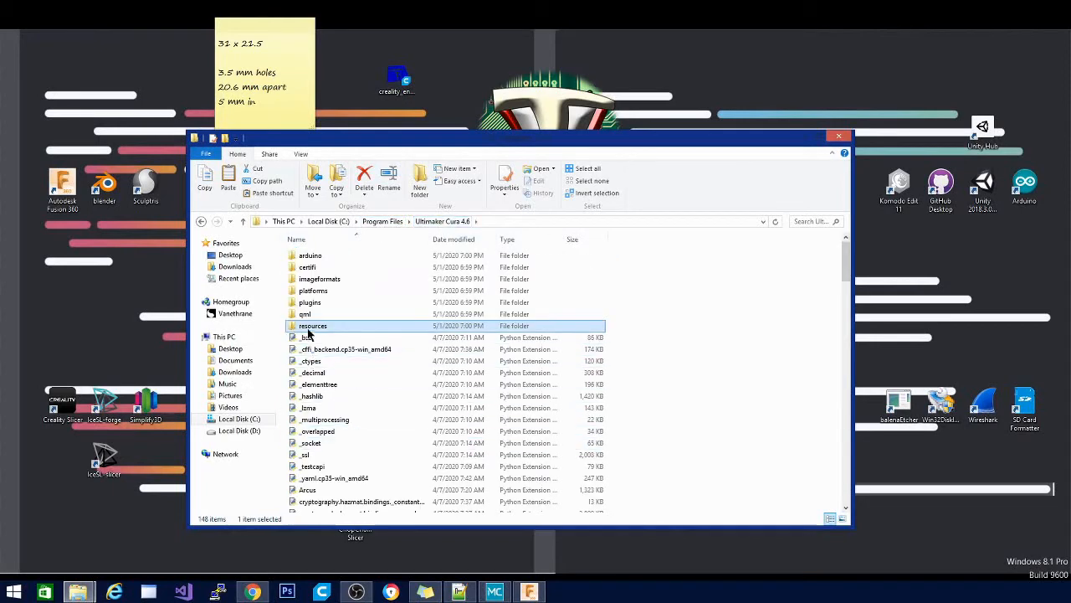
double_click(313, 325)
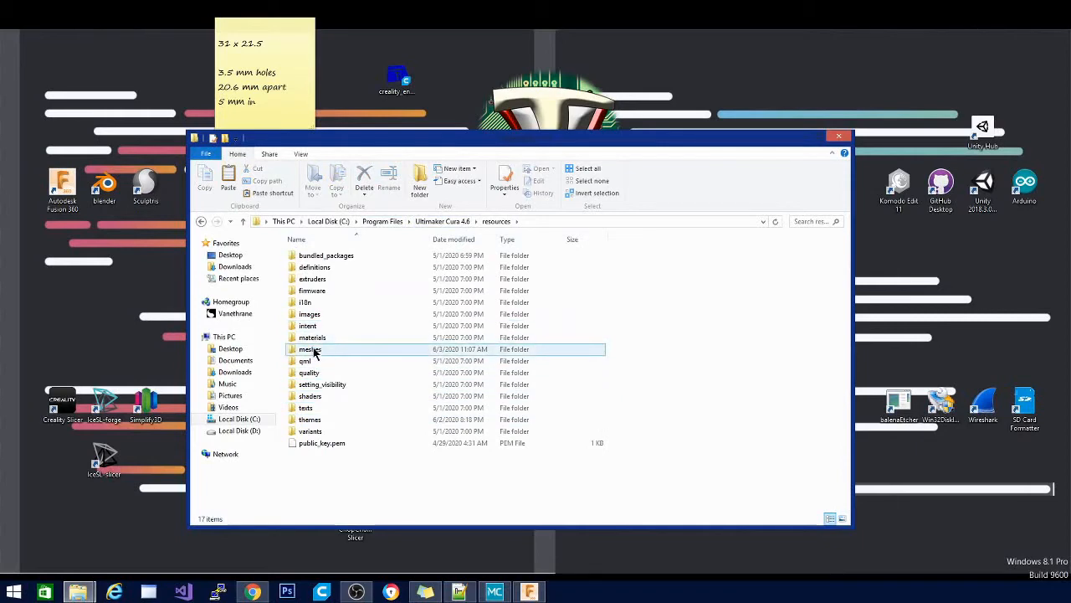
double_click(310, 349)
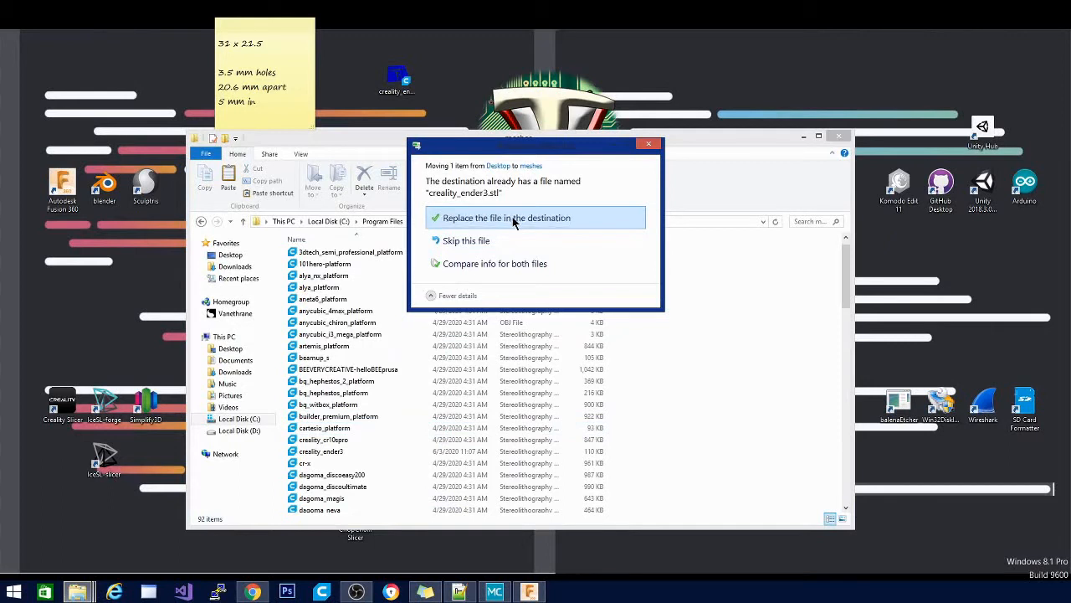
left_click(506, 218)
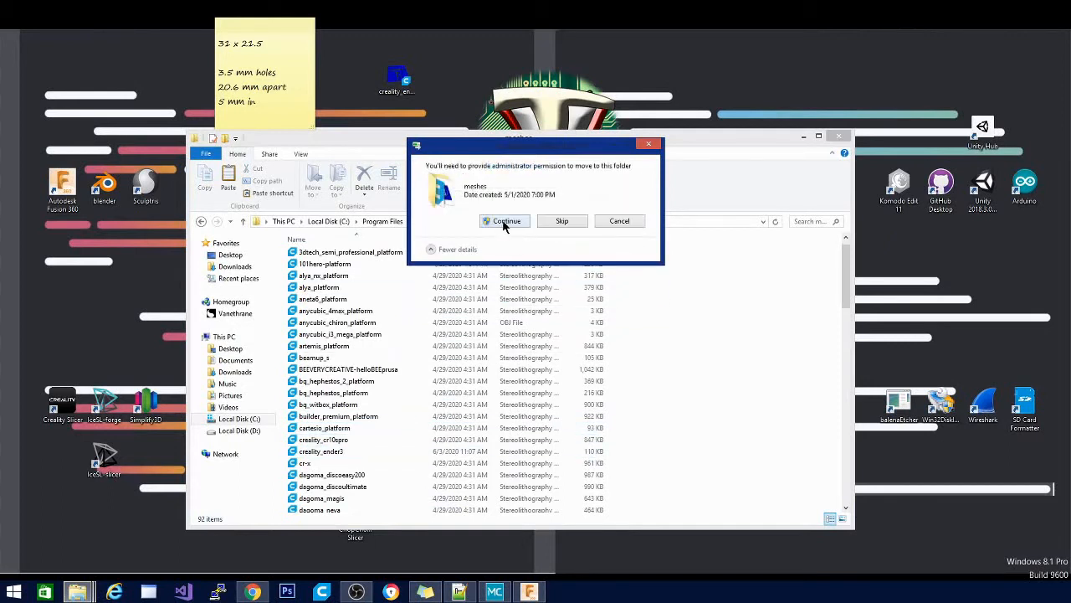
left_click(505, 220)
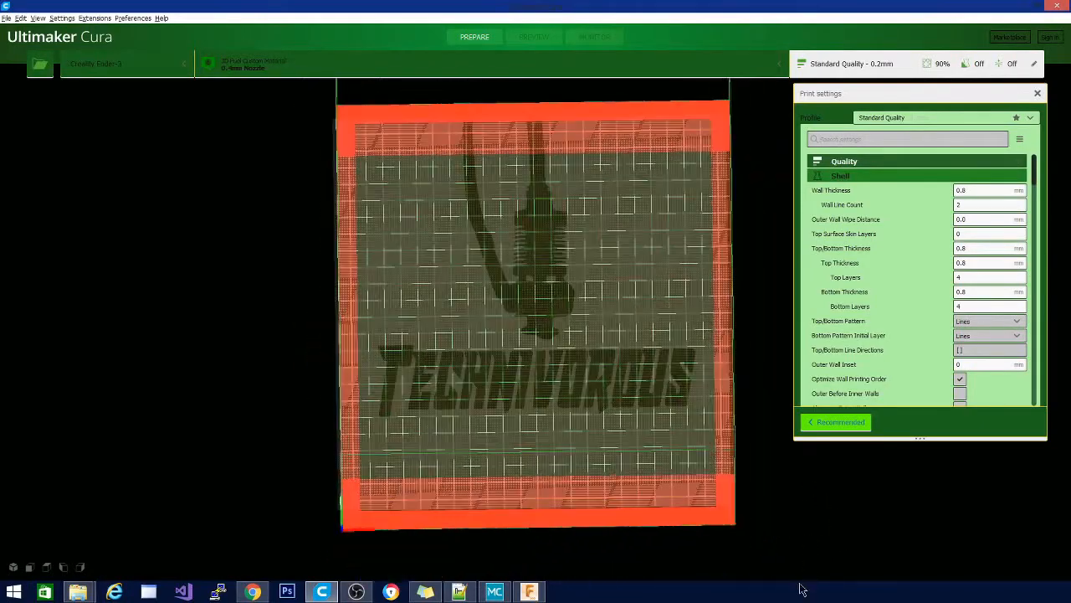
- Reframe the viewport to show the Technivorous logo plate on the Ender-3 bed
left_click_drag(535, 318, 753, 486)
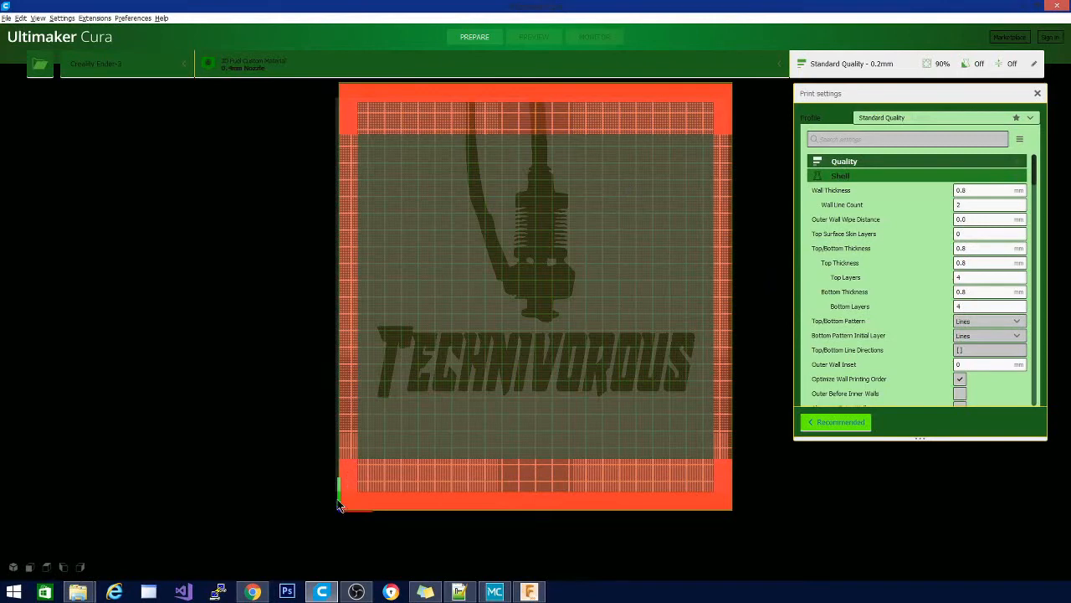
mouse_move(351, 497)
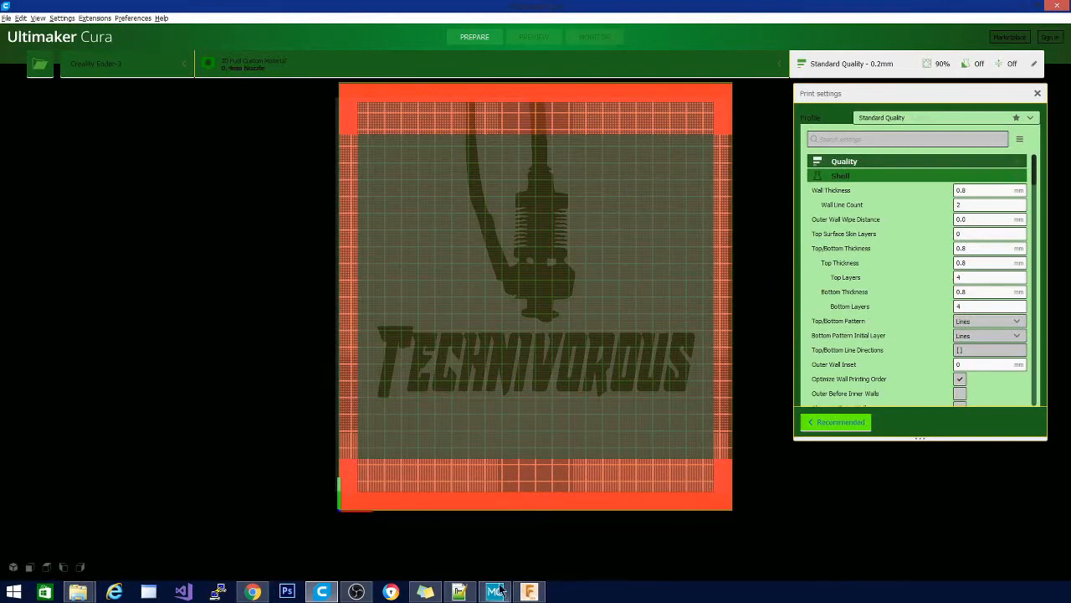
left_click(494, 592)
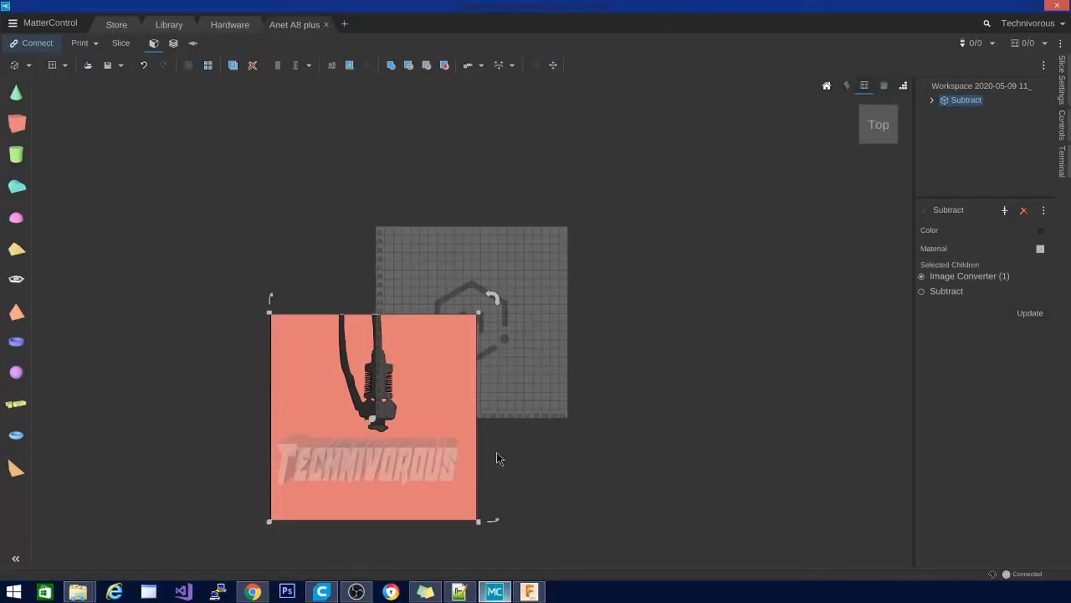
scroll("up", 3)
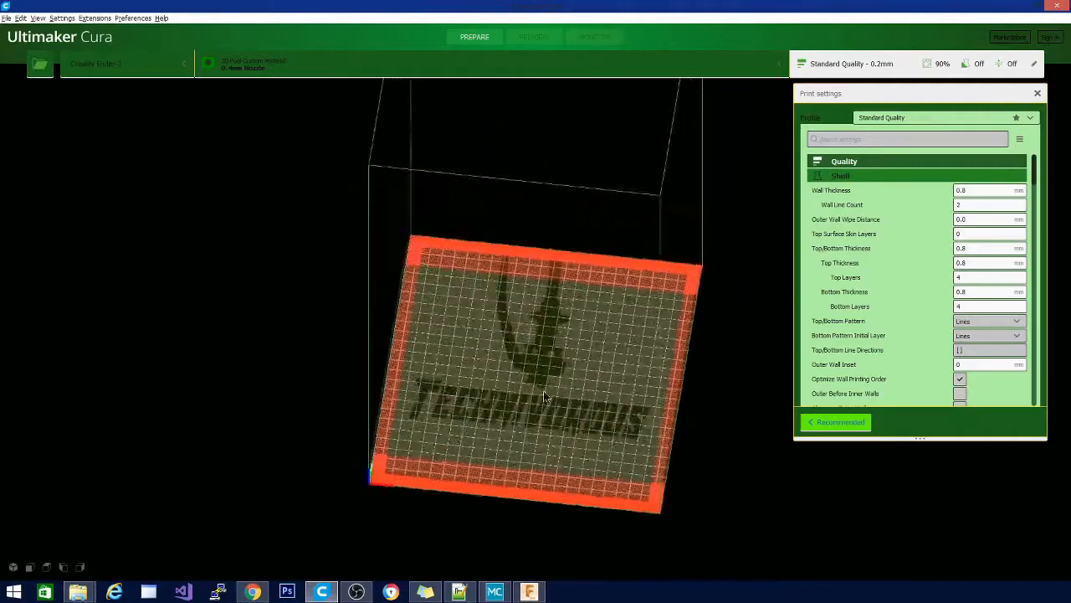
- Orbit around the logo plate from face-on, diagonal, side and top-down angles, then open Preferences
left_click_drag(545, 398, 485, 402)
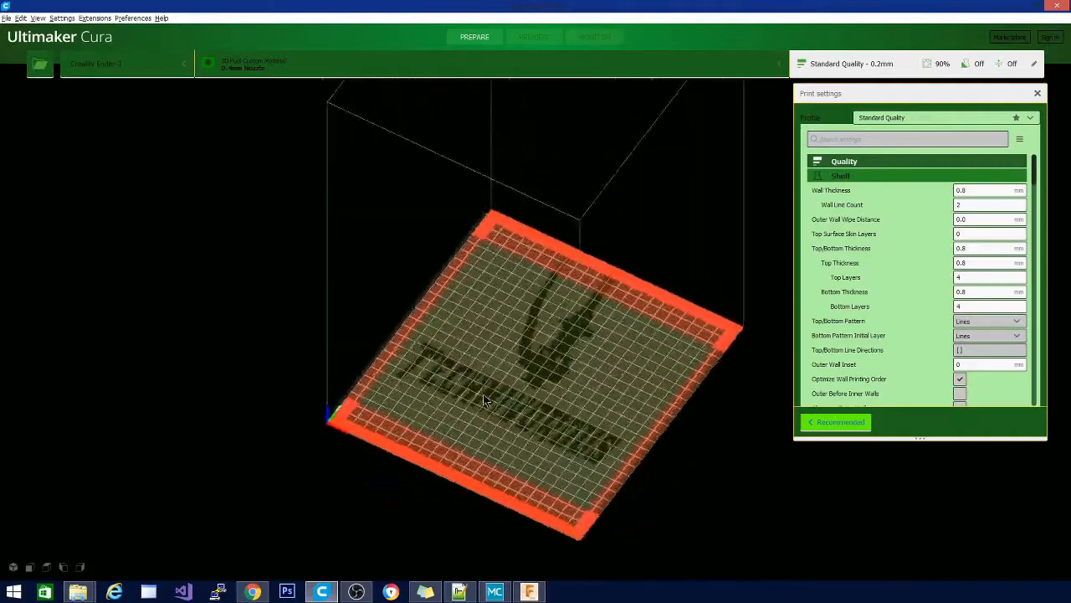
left_click_drag(489, 400, 489, 434)
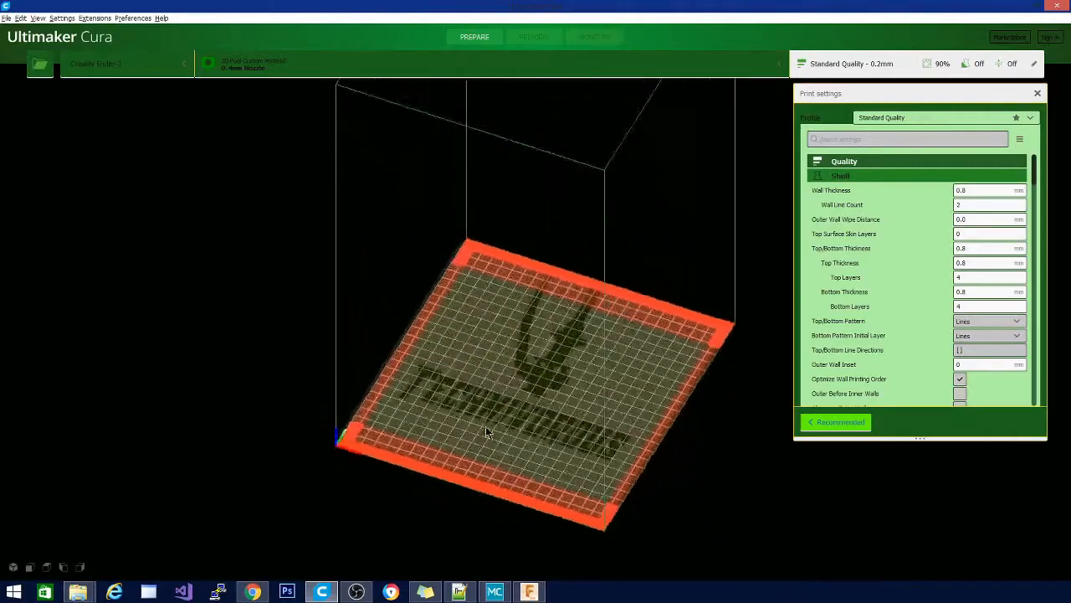
left_click_drag(489, 432, 582, 503)
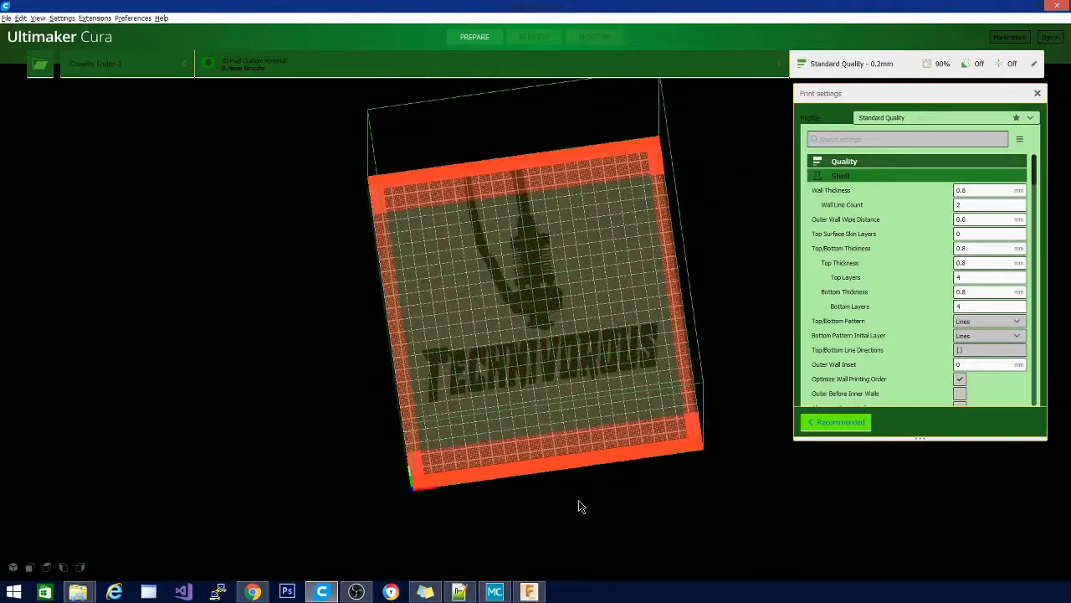
left_click_drag(582, 505, 624, 180)
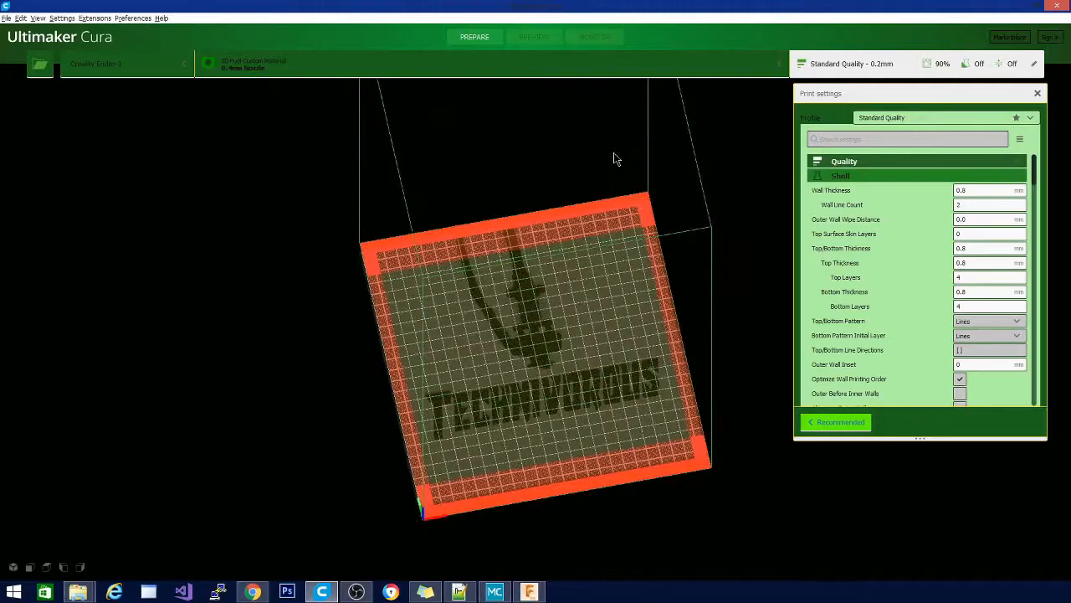
left_click_drag(615, 159, 477, 184)
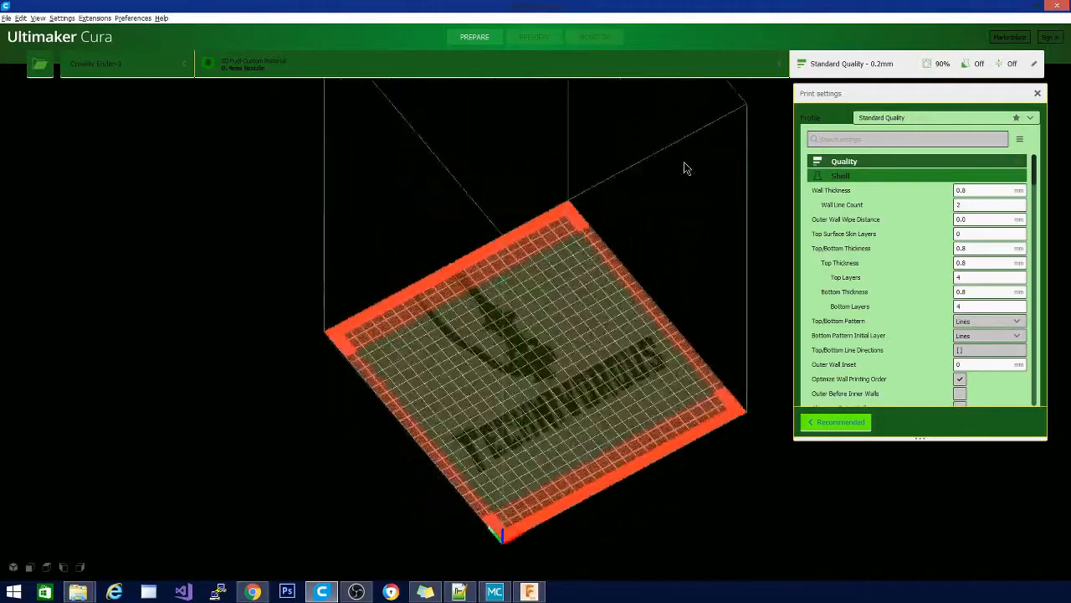
left_click_drag(684, 167, 586, 246)
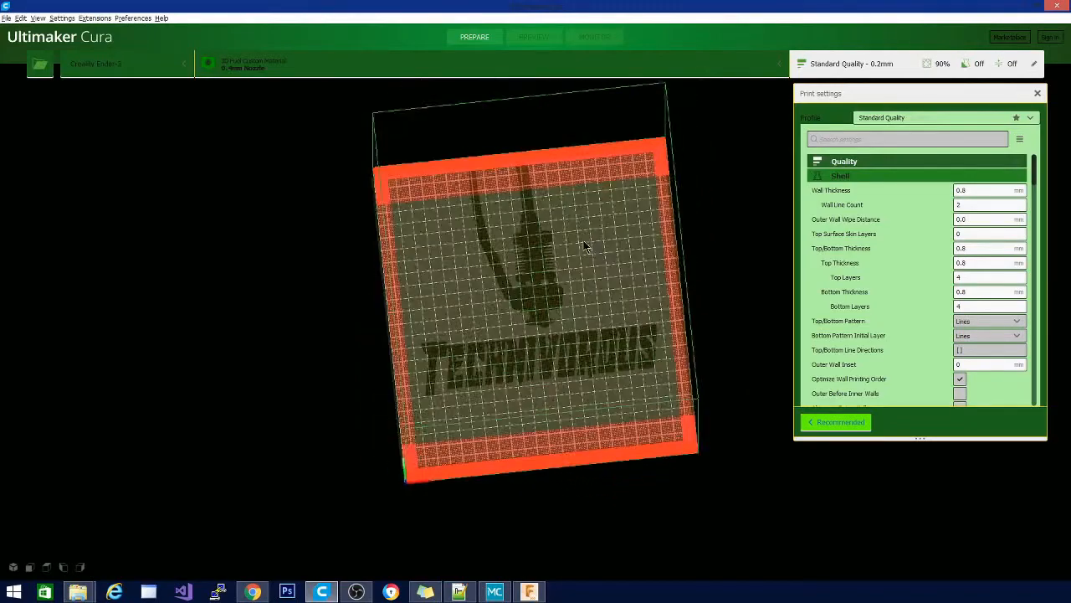
left_click_drag(586, 247, 389, 151)
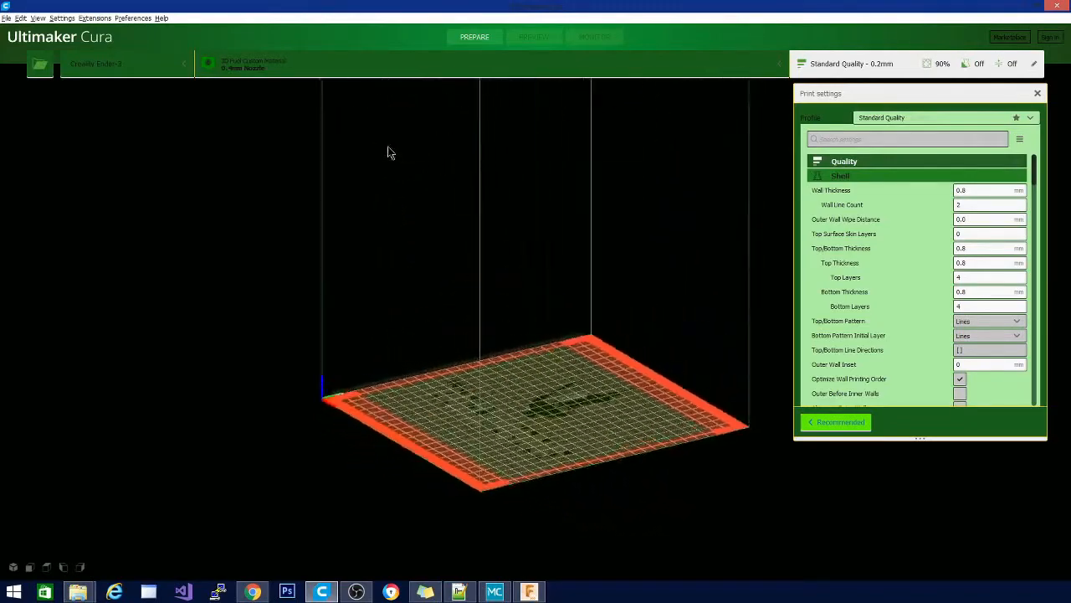
left_click_drag(389, 151, 570, 323)
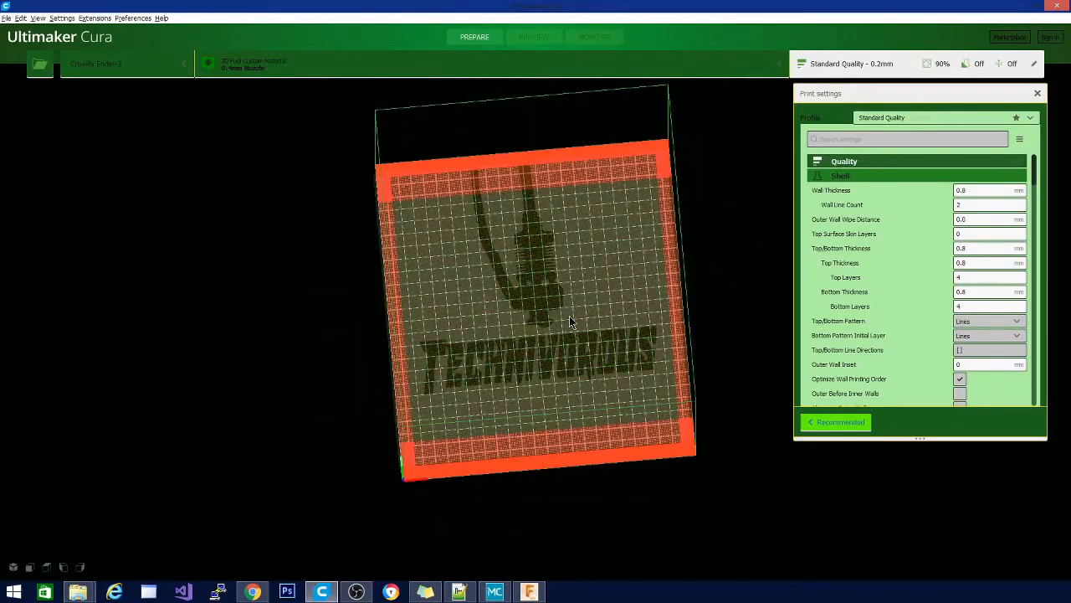
left_click_drag(569, 322, 515, 281)
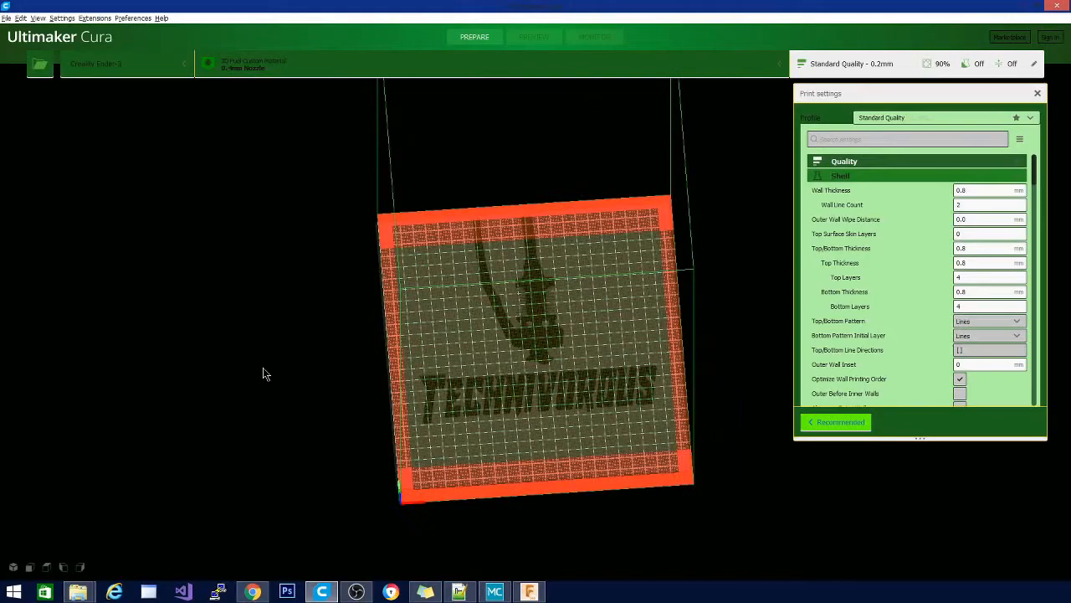
left_click_drag(264, 373, 240, 424)
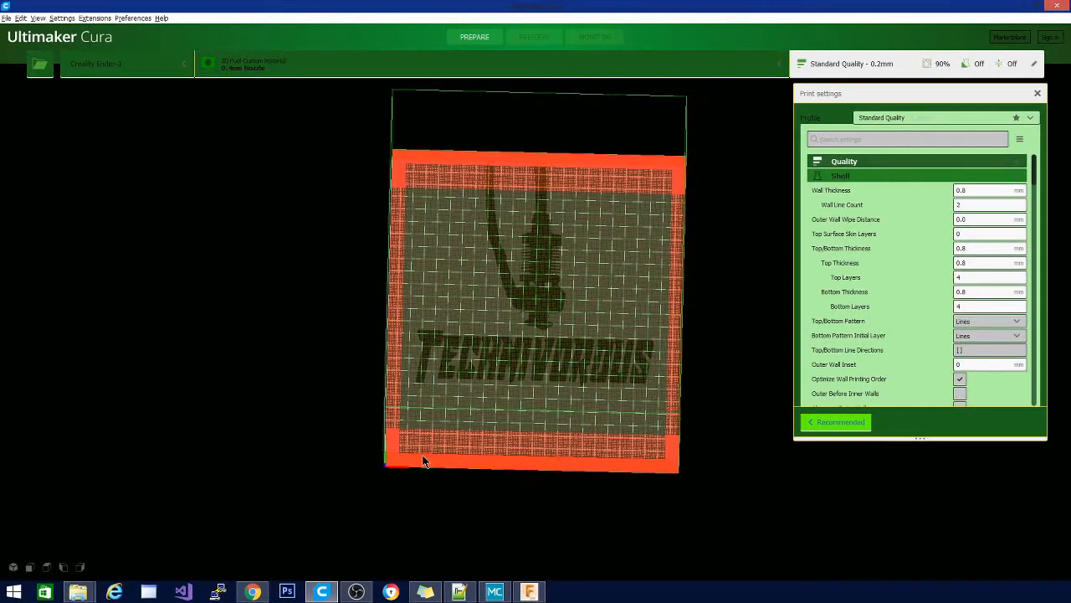
mouse_move(184, 444)
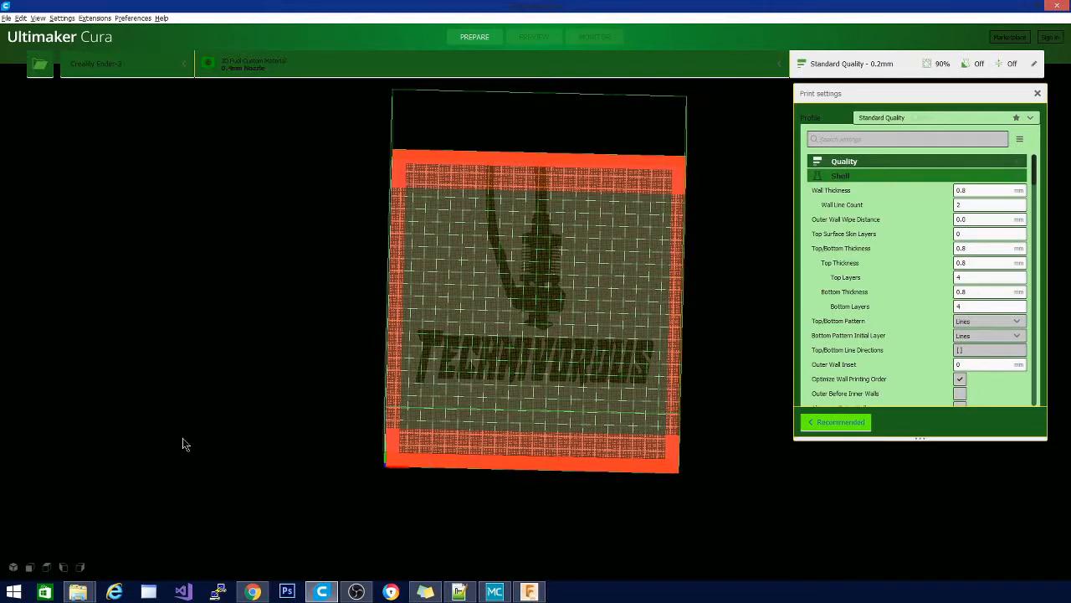
mouse_move(285, 403)
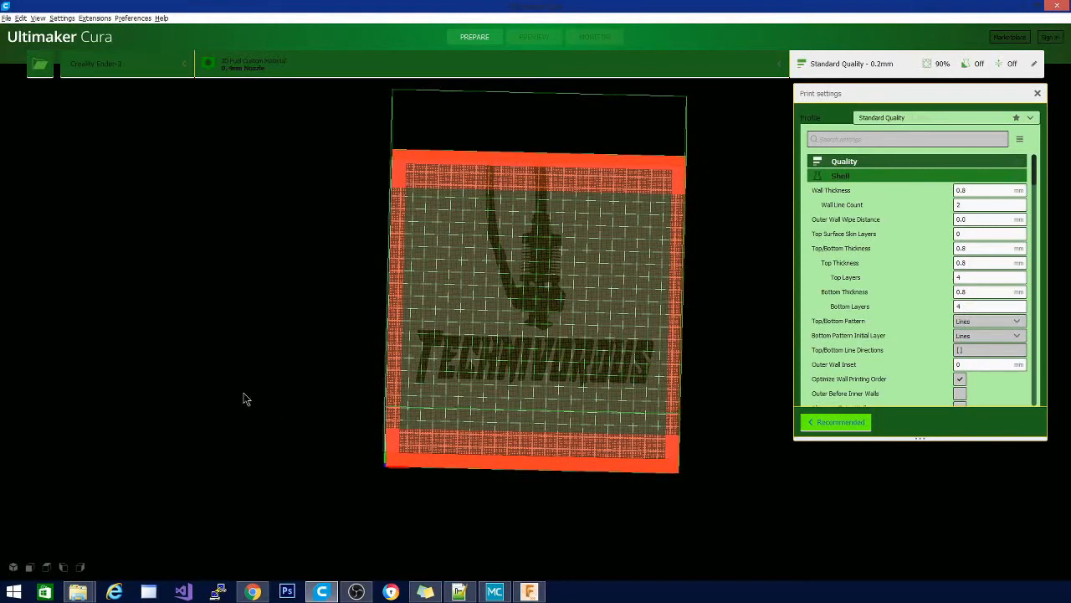
mouse_move(243, 402)
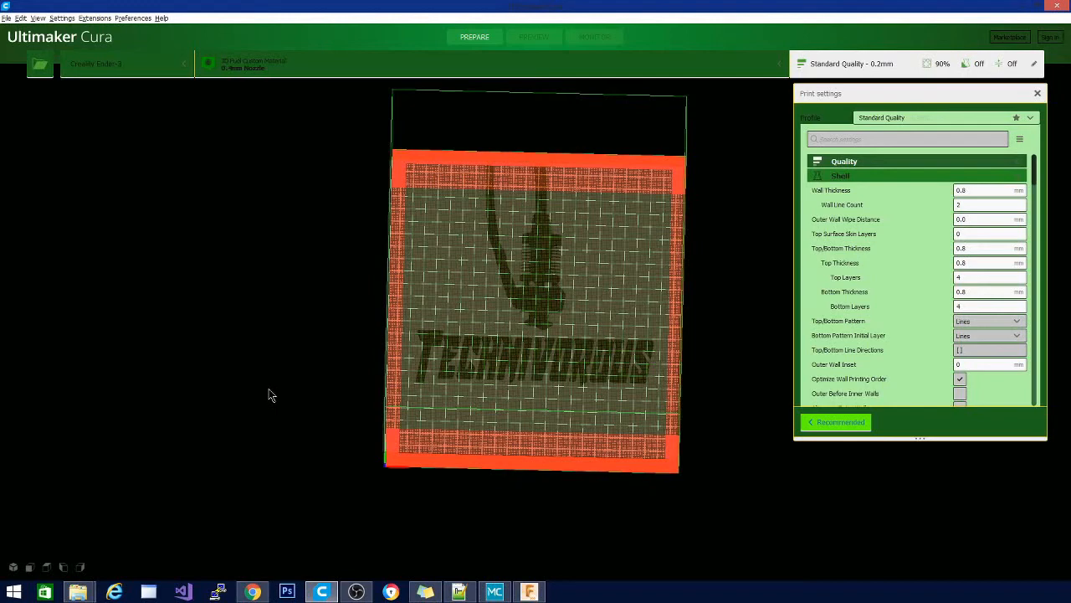
mouse_move(355, 365)
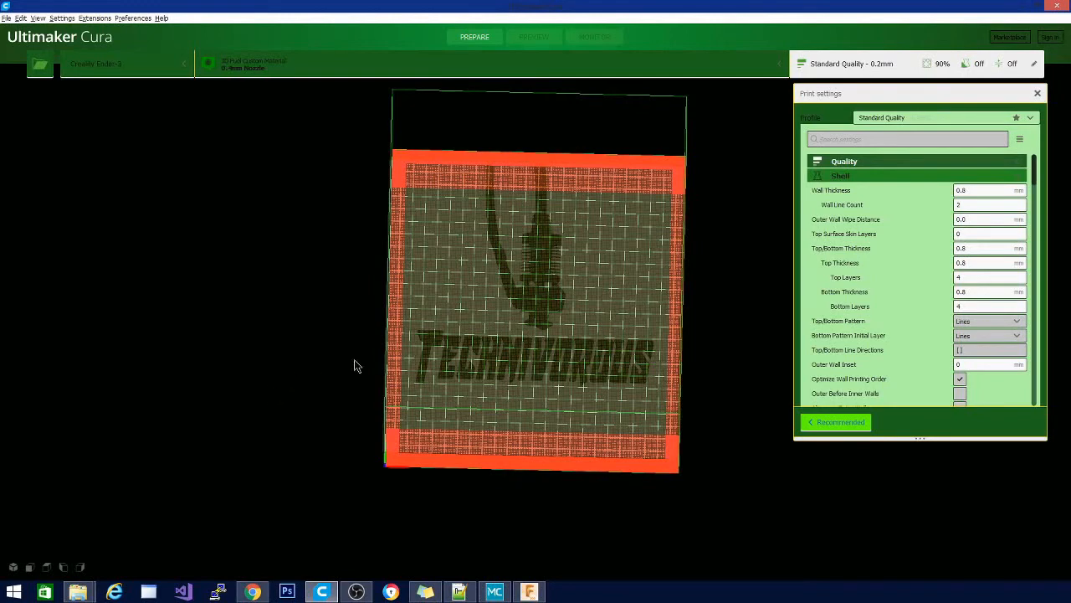
left_click(132, 18)
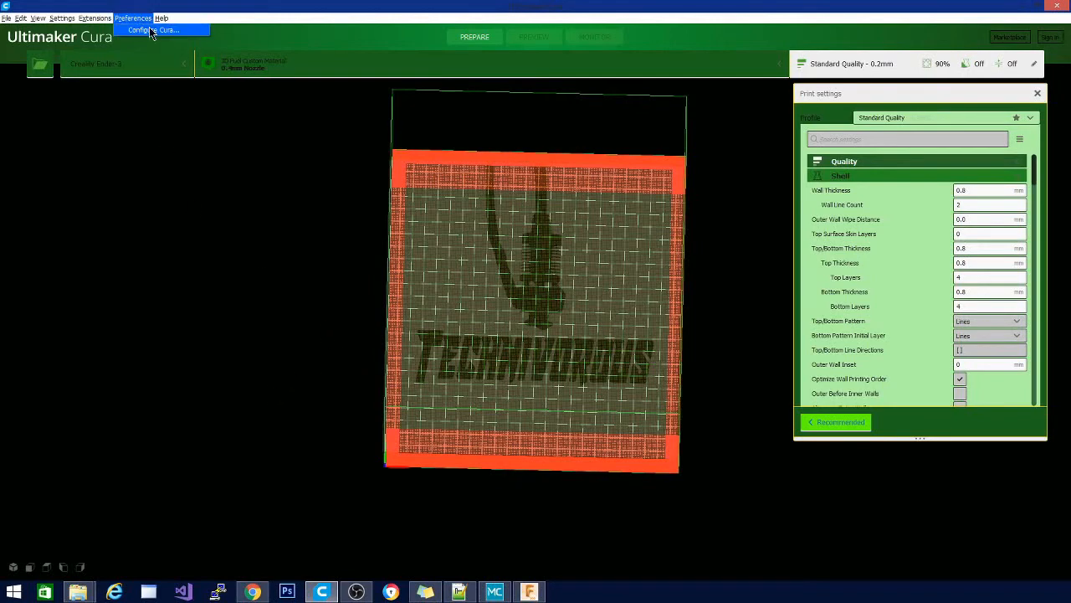
- Select the yellow-and-black Bat-Cura theme in Configure Cura
left_click(153, 30)
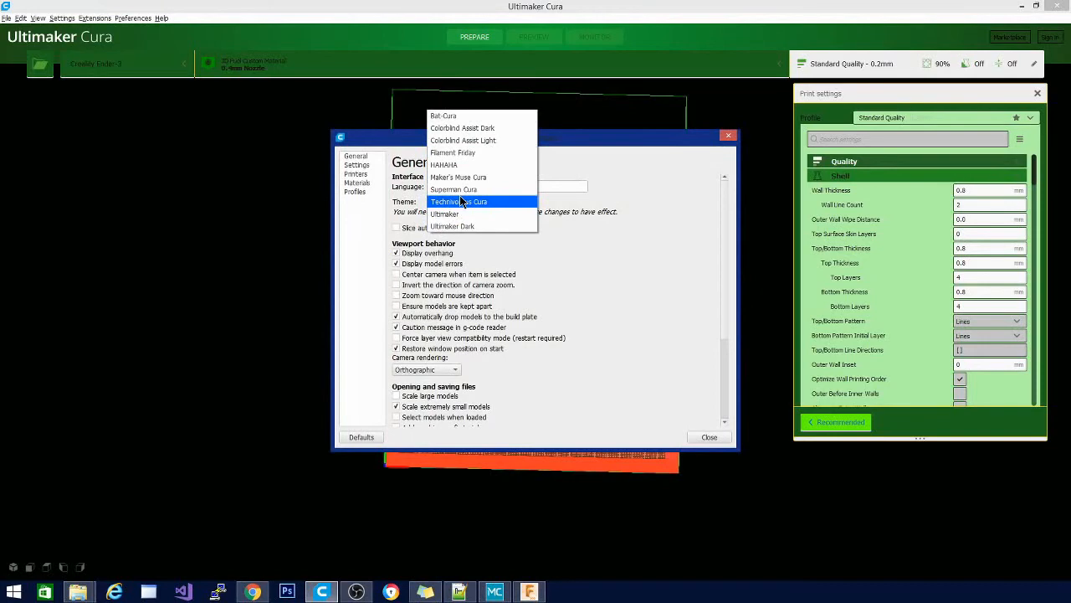
left_click(443, 116)
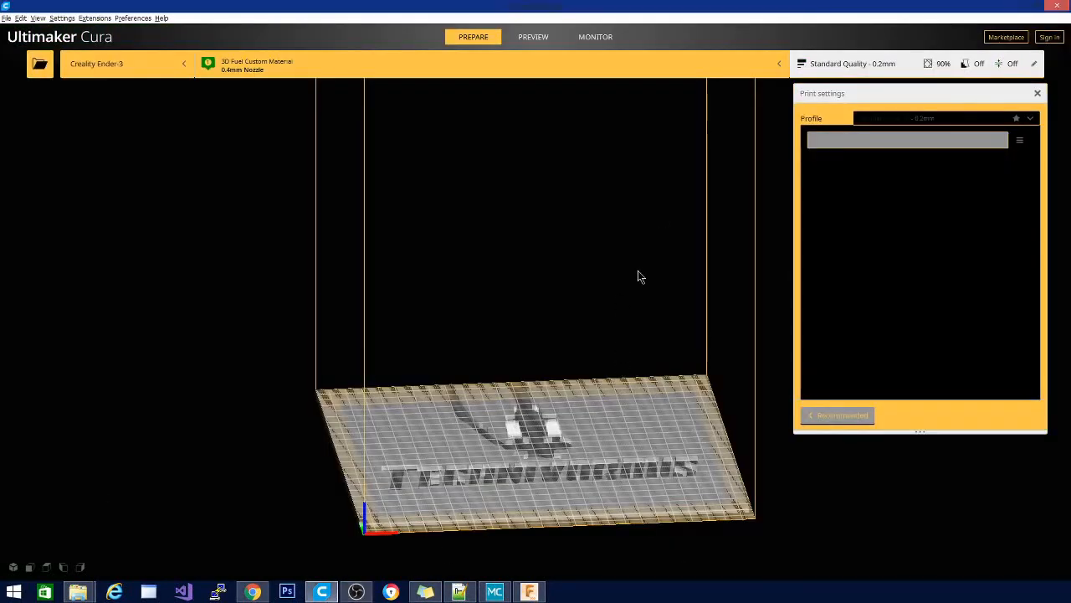
mouse_move(489, 150)
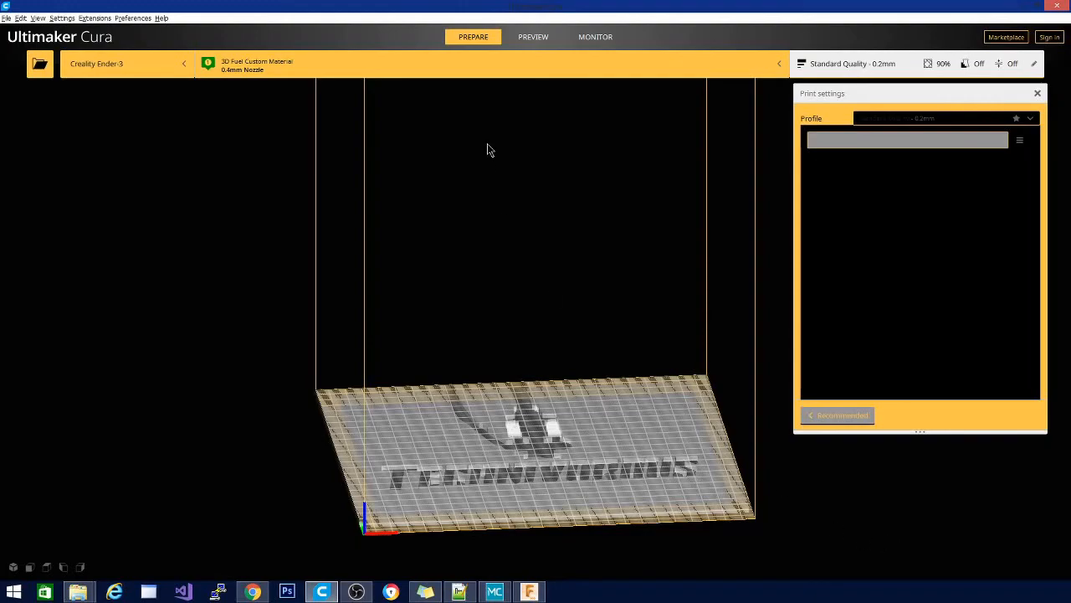
mouse_move(632, 337)
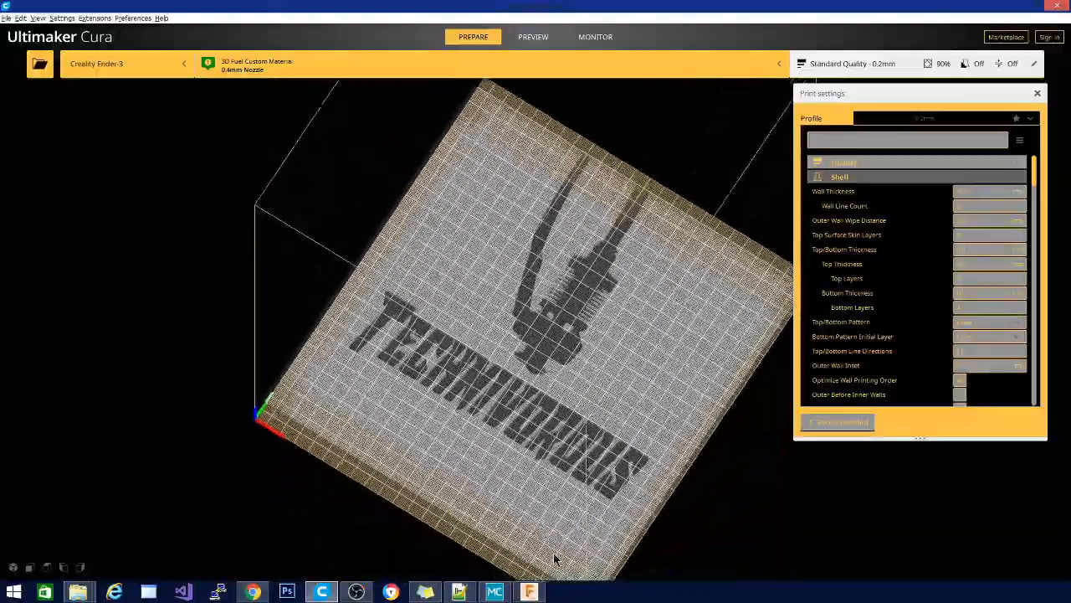
left_click_drag(557, 557, 649, 560)
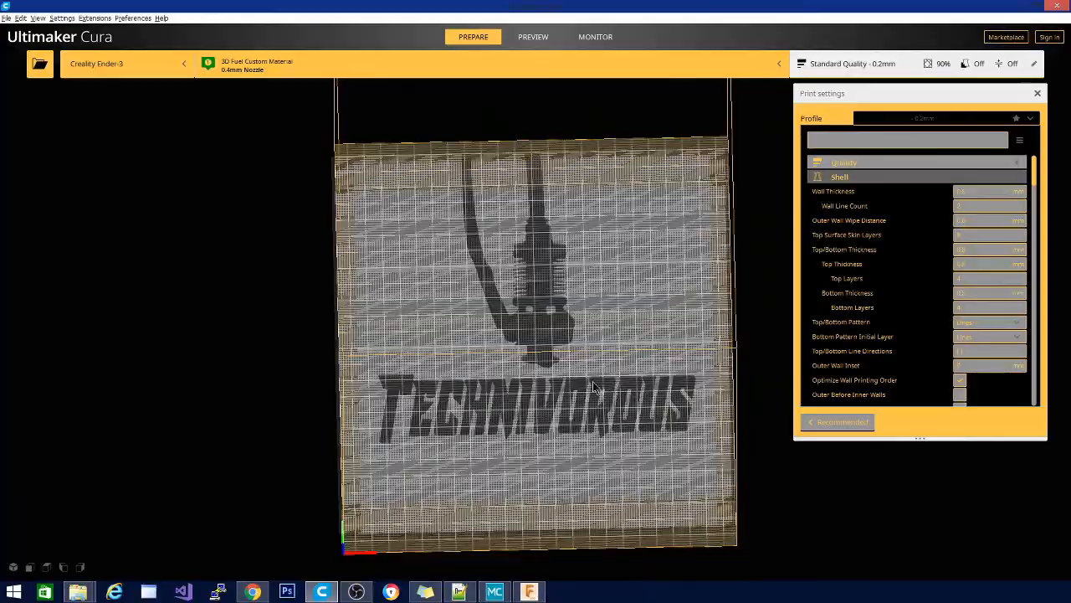
left_click_drag(586, 385, 578, 314)
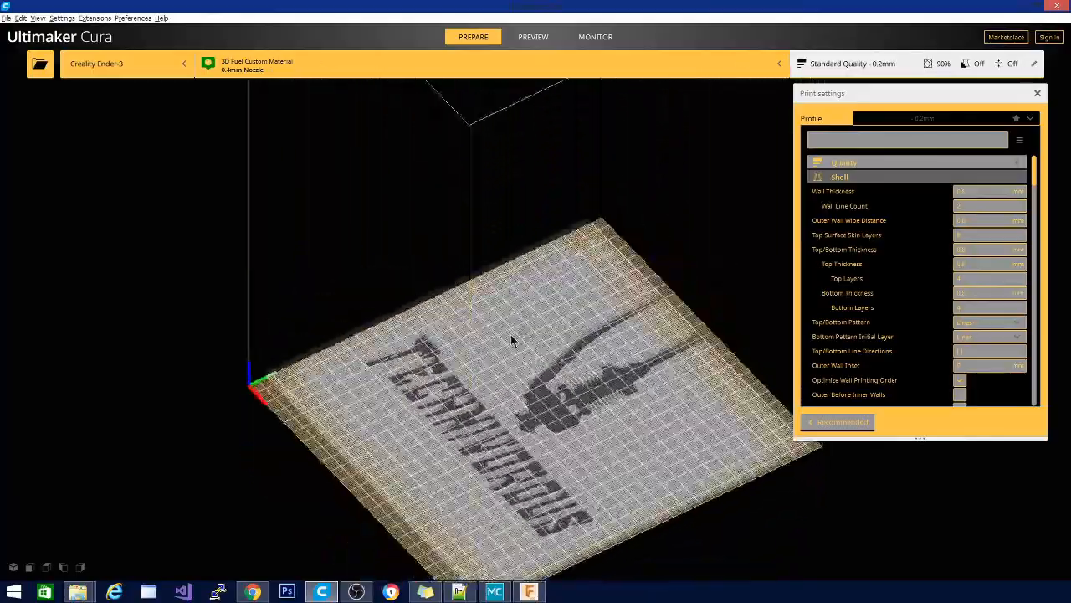
left_click_drag(513, 340, 519, 319)
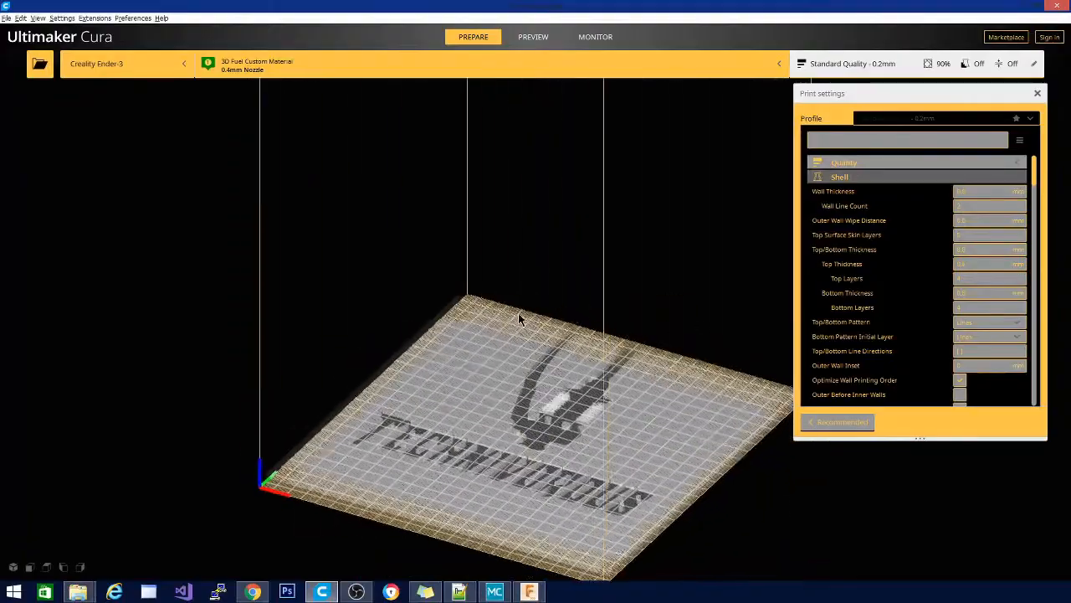